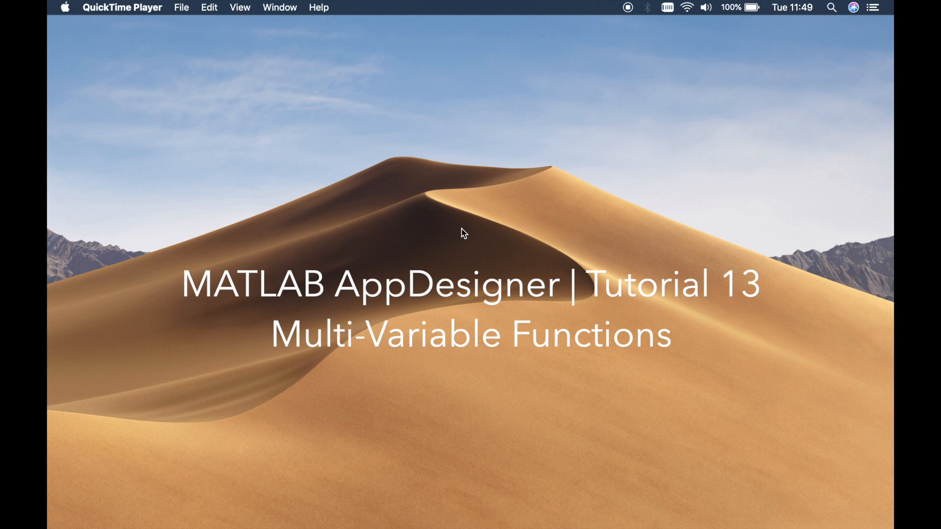
pyautogui.moveTo(49, 317)
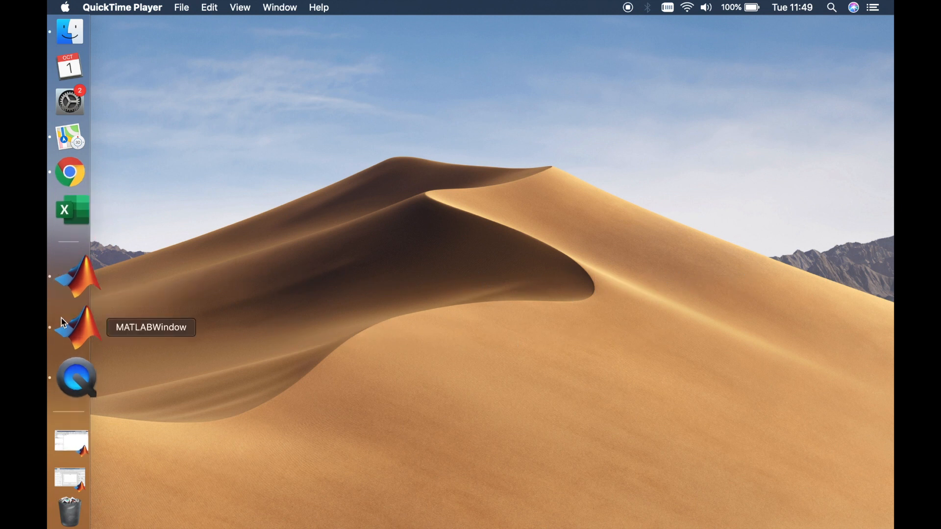
# Bring App Designer forward in Code View and dismiss the Function type list.
pyautogui.click(76, 328)
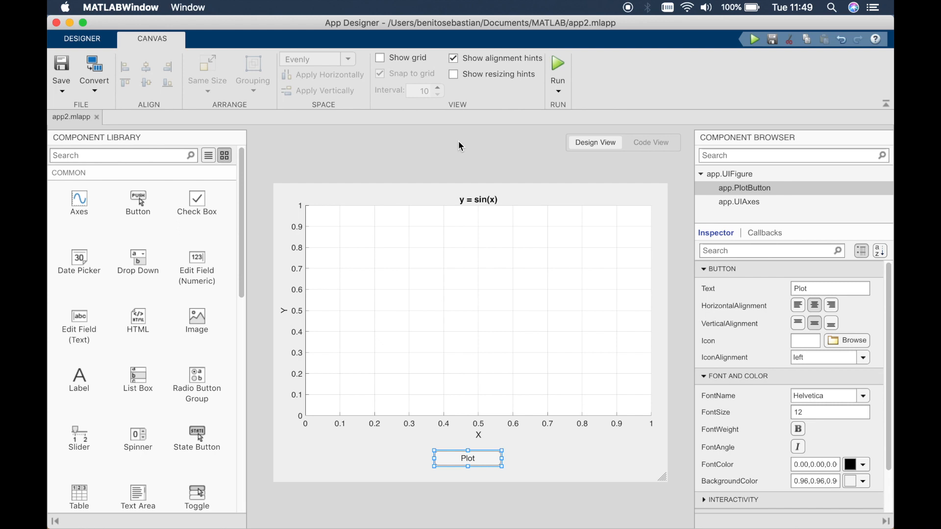
pyautogui.moveTo(477, 160)
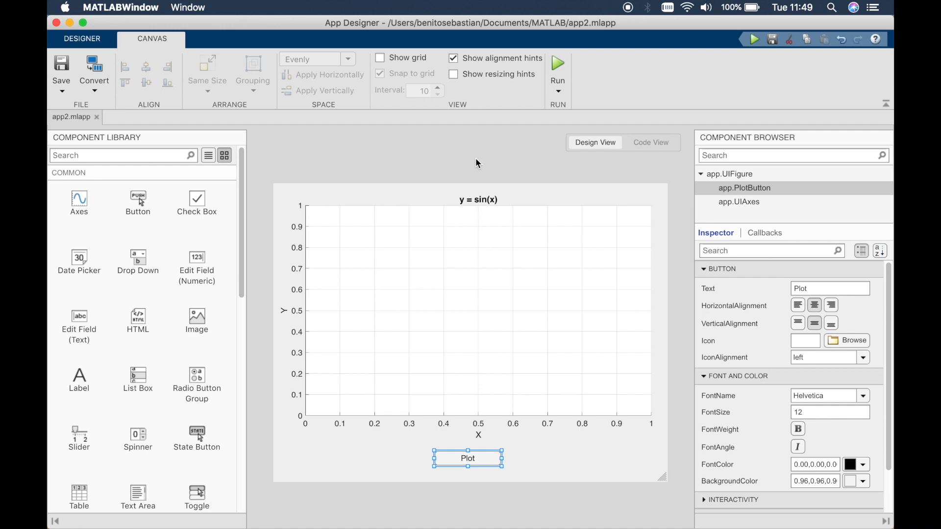
pyautogui.moveTo(552, 162)
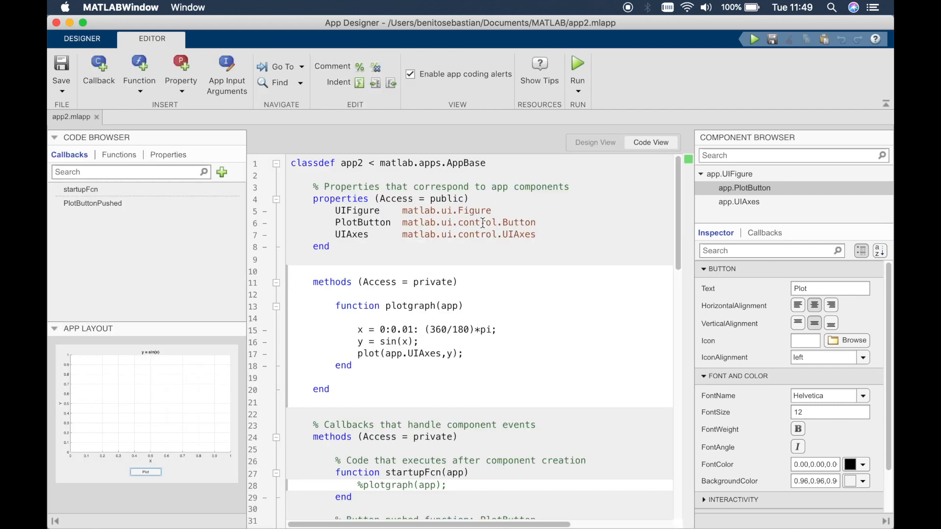
pyautogui.scroll(-3)
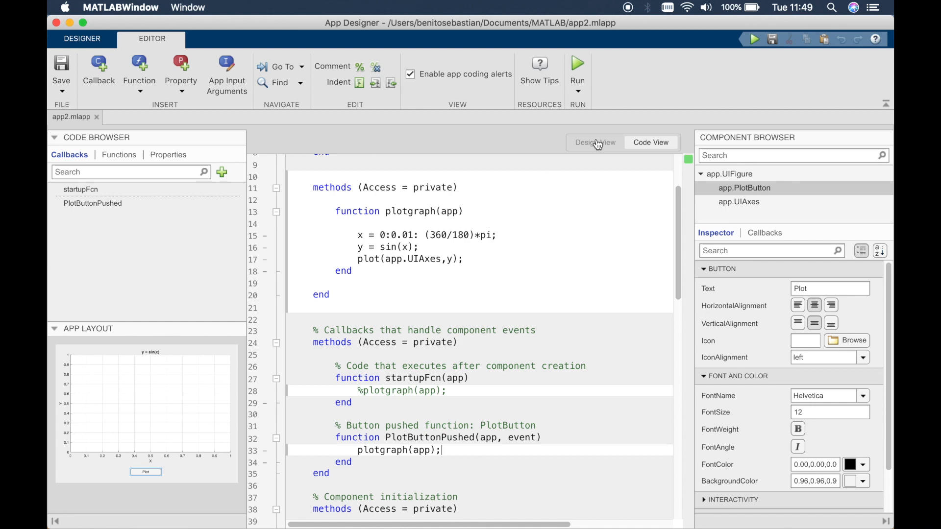
pyautogui.moveTo(543, 209)
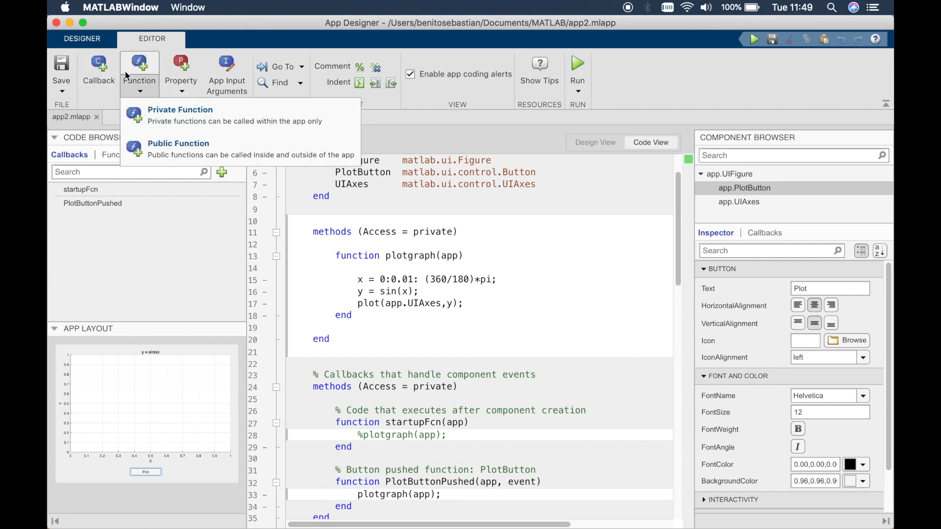
pyautogui.moveTo(176, 145)
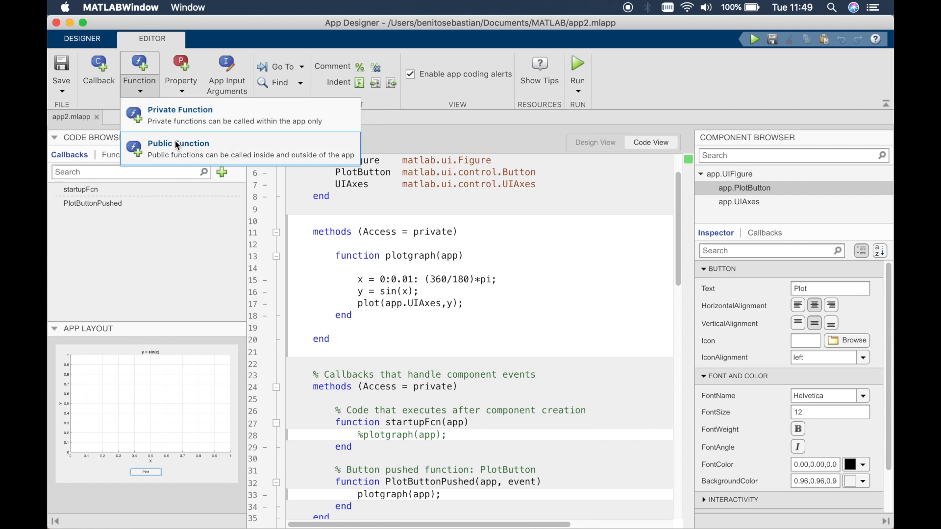
pyautogui.moveTo(181, 125)
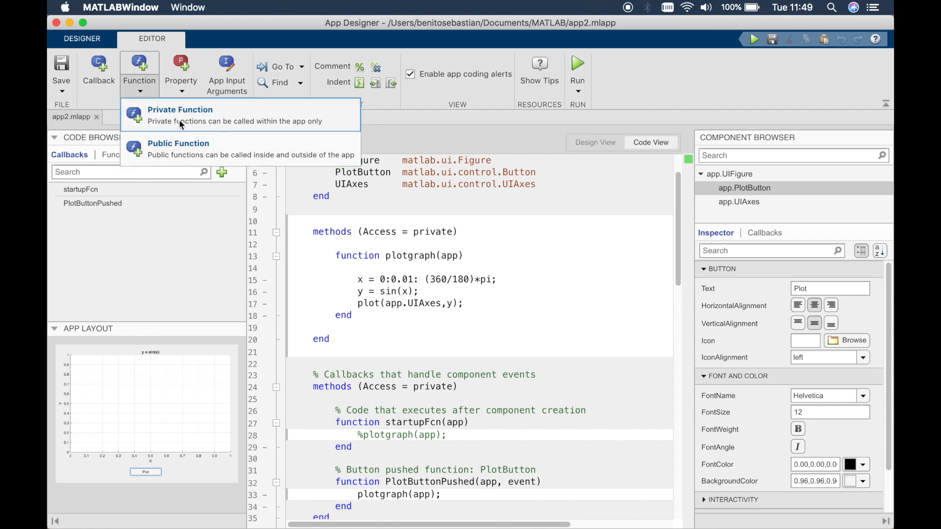
pyautogui.moveTo(278, 136)
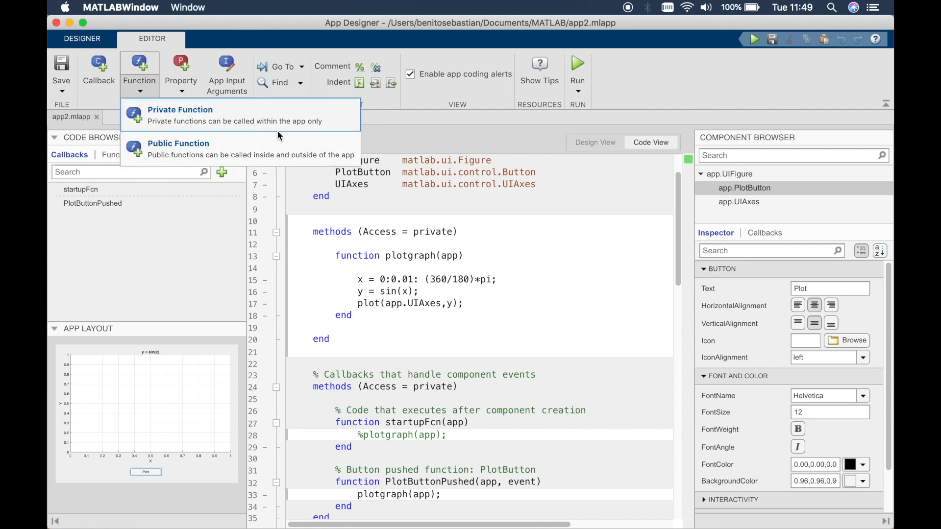
pyautogui.click(375, 196)
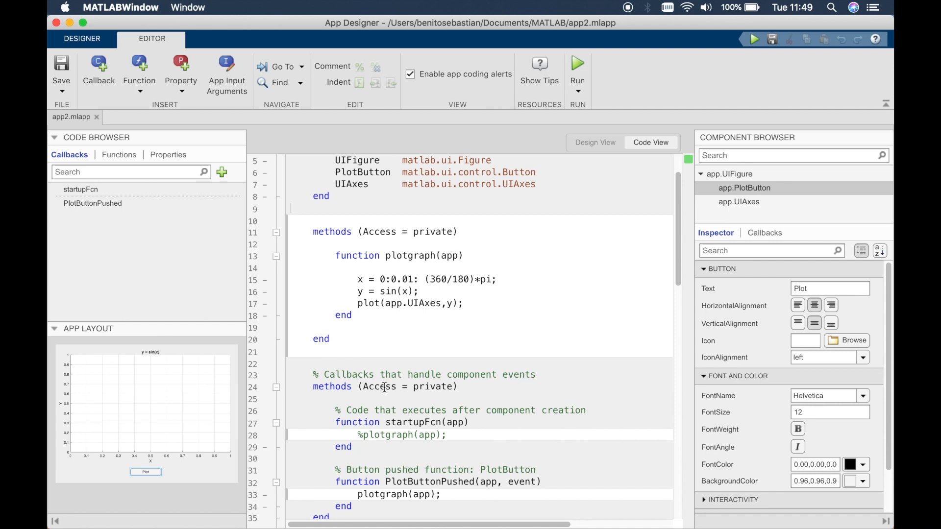
pyautogui.moveTo(382, 378)
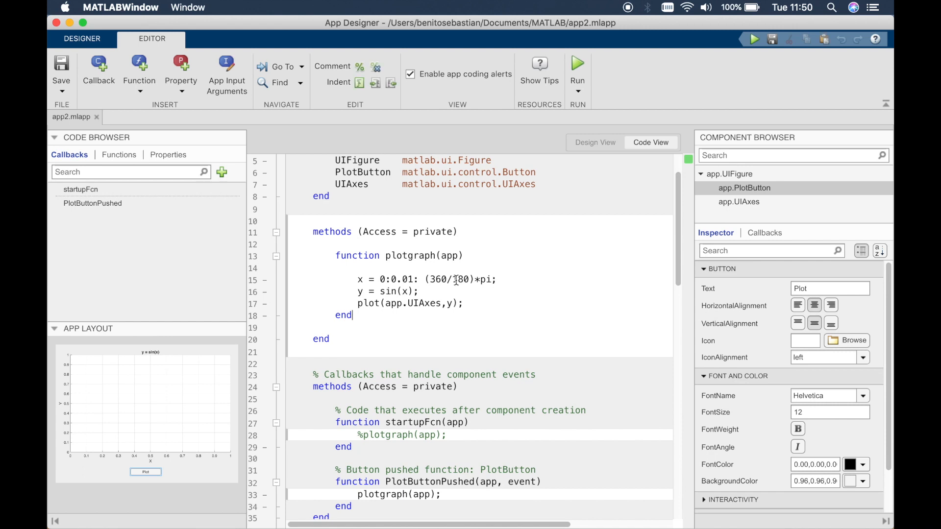
# Delete the stray space before (360/180) in plotgraph's x range line.
pyautogui.scroll(-3)
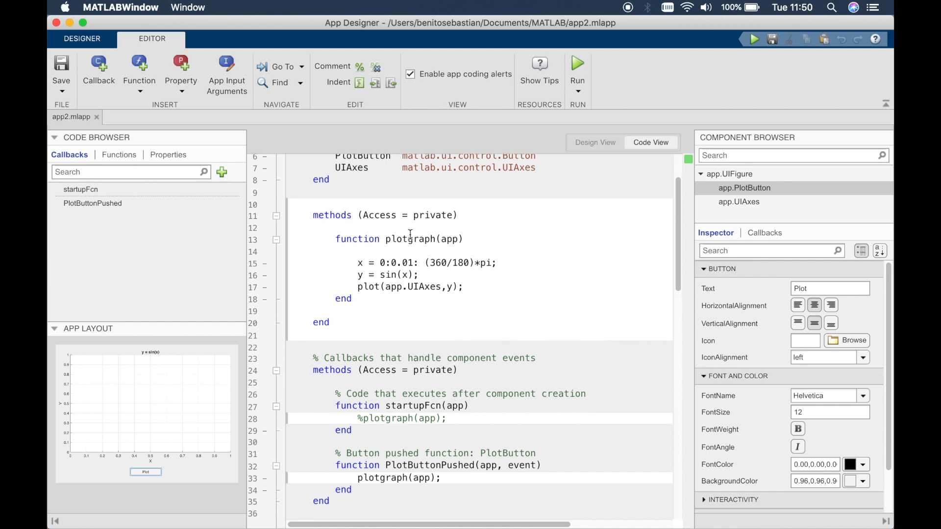
pyautogui.doubleClick(431, 239)
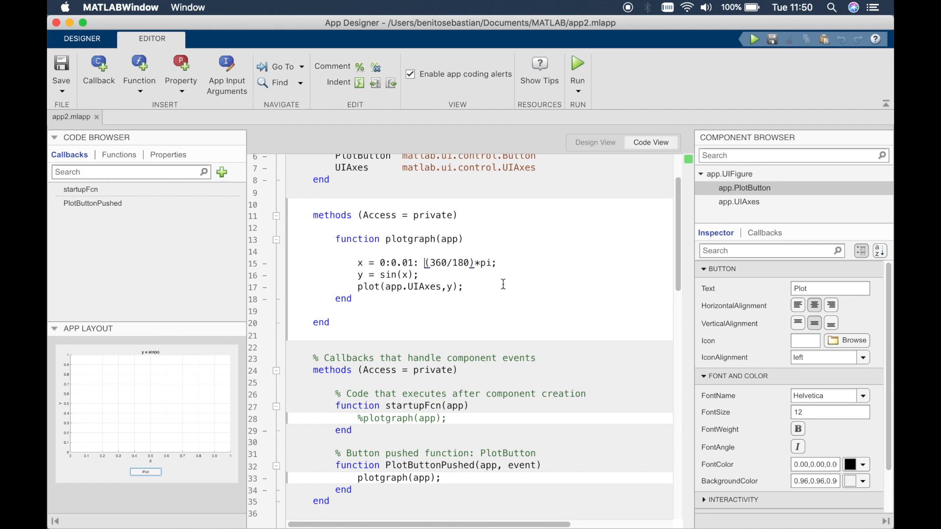
pyautogui.moveTo(542, 280)
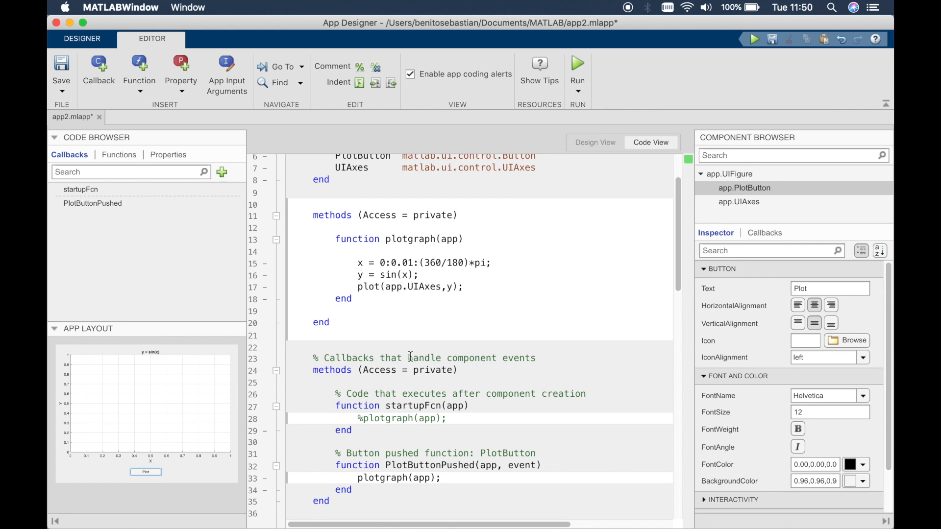
pyautogui.scroll(-3)
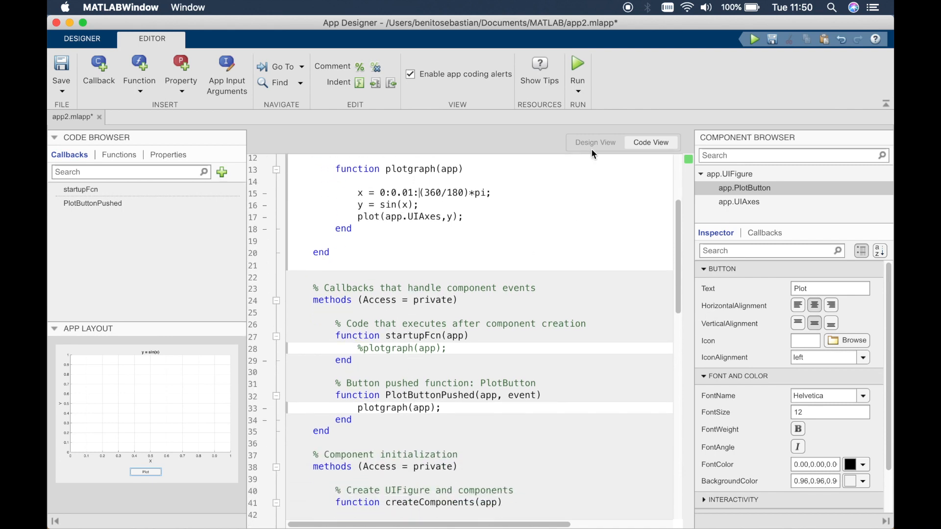
# Run the app, press its Plot button on the empty axes, then return to Code View.
pyautogui.click(594, 143)
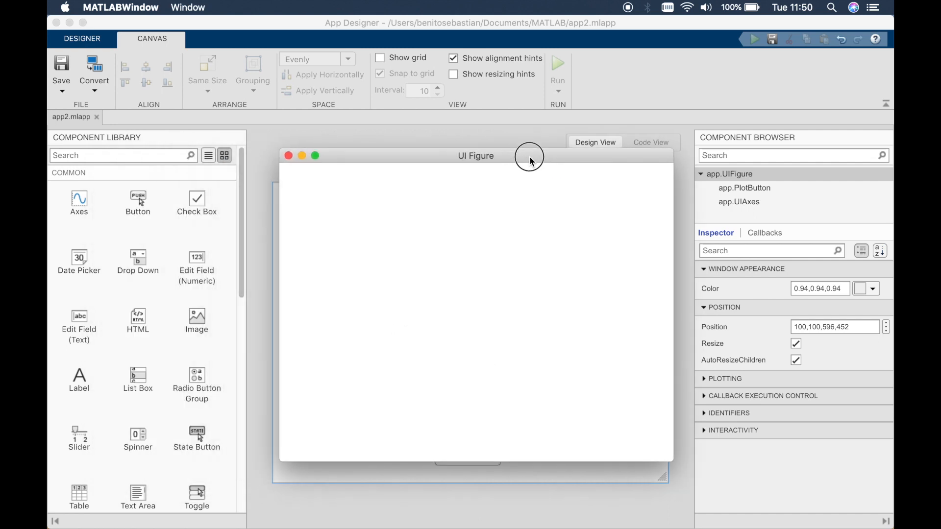
pyautogui.click(473, 437)
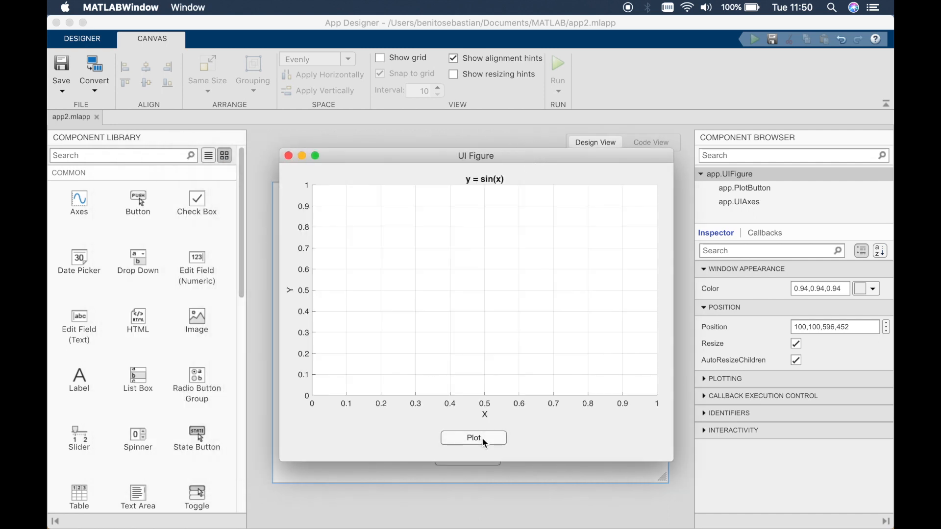
pyautogui.click(473, 437)
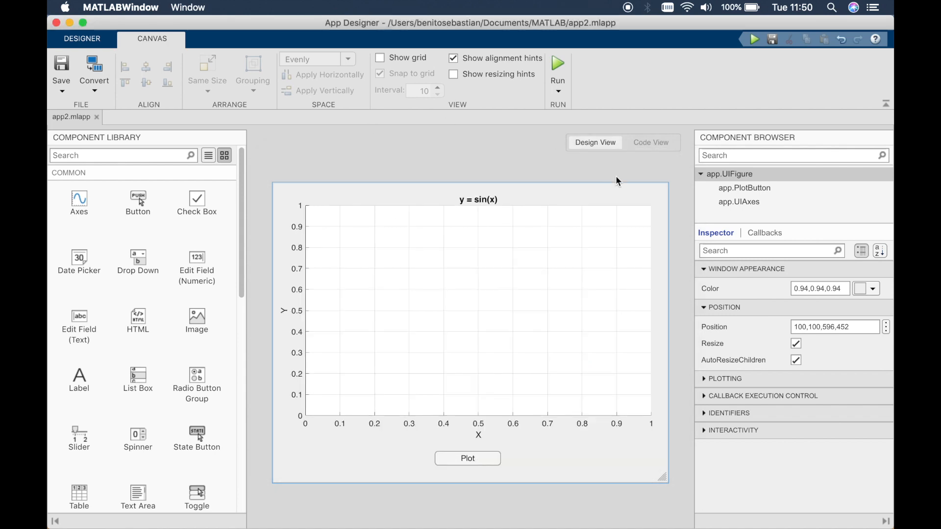
pyautogui.click(651, 143)
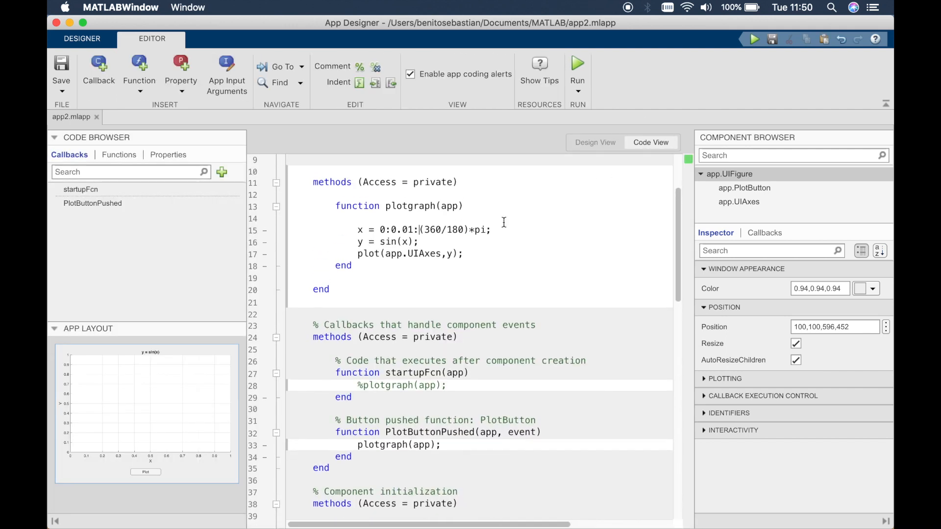
# Change plotgraph's signature to plotgraph(app,m,c).
pyautogui.click(595, 142)
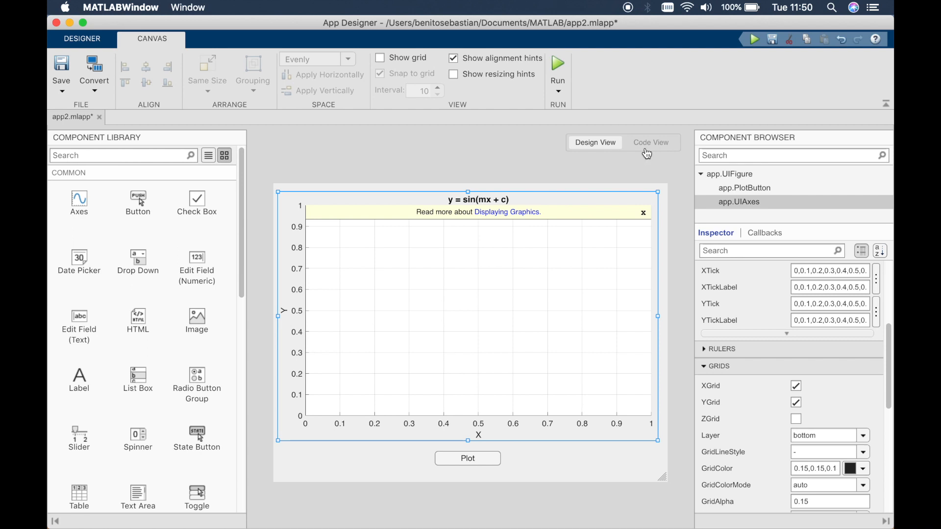
pyautogui.click(651, 142)
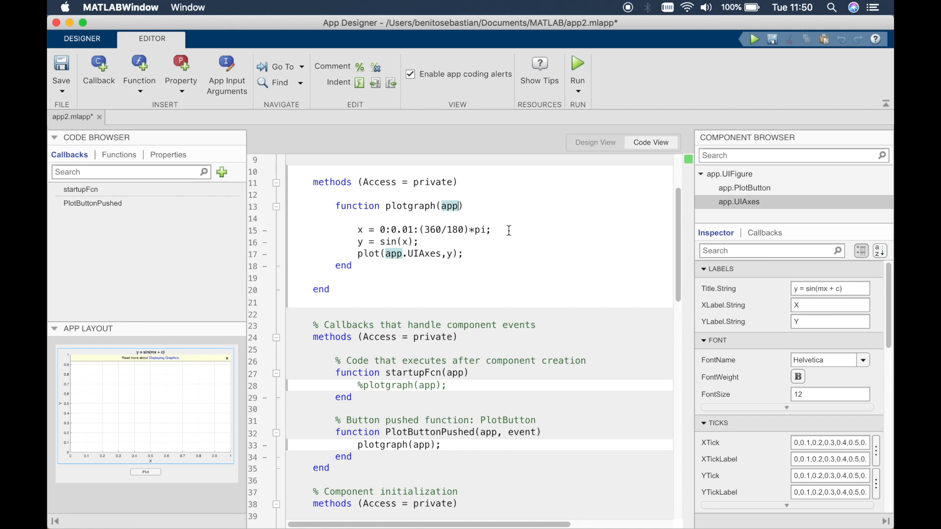
pyautogui.write(',')
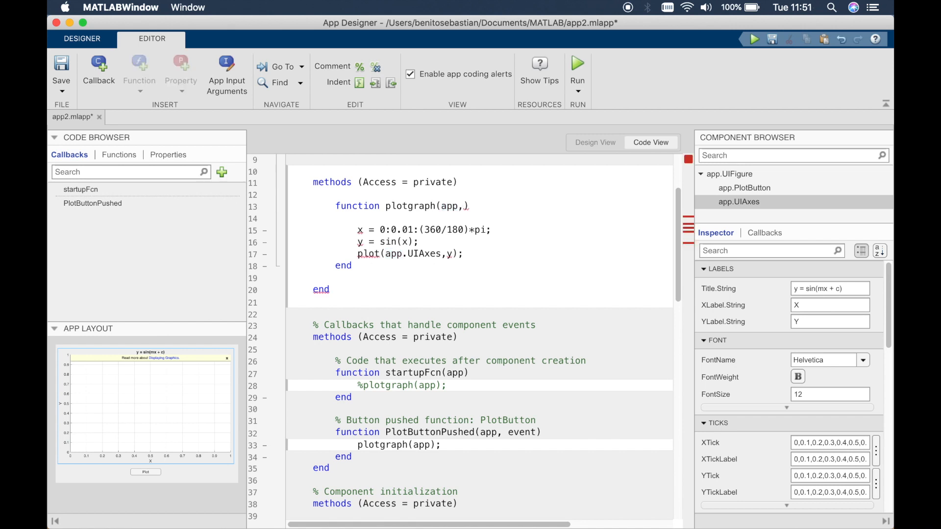
pyautogui.write('m')
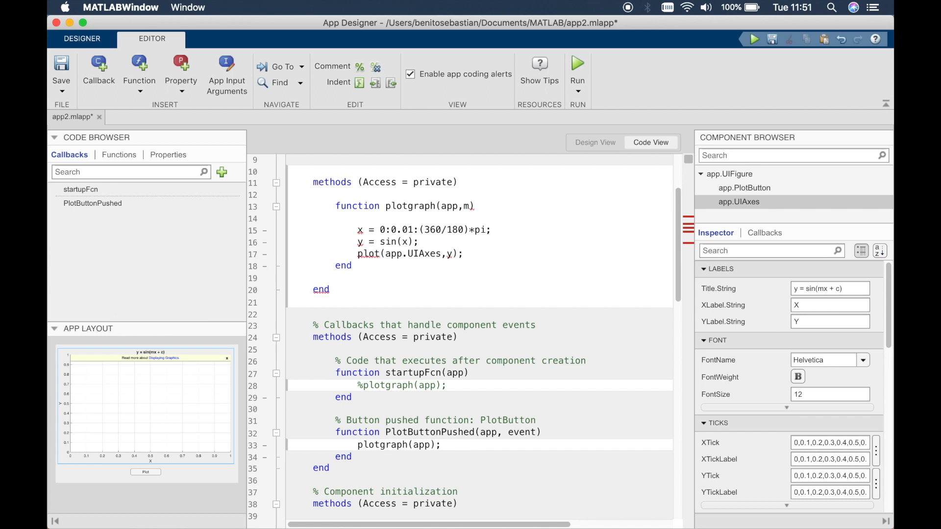
pyautogui.write(',c')
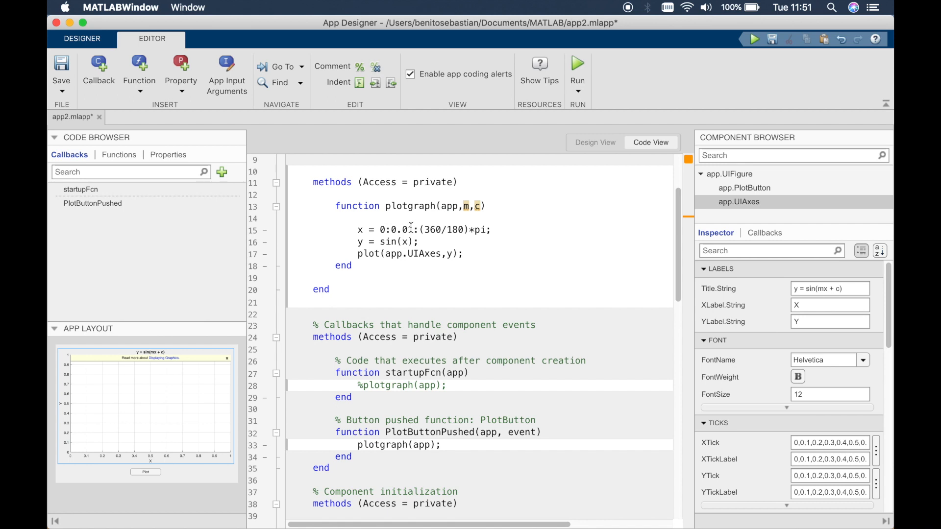
# Edit the y line to compute y = sin(m*x + c).
pyautogui.doubleClick(359, 230)
pyautogui.write('m*x + c')
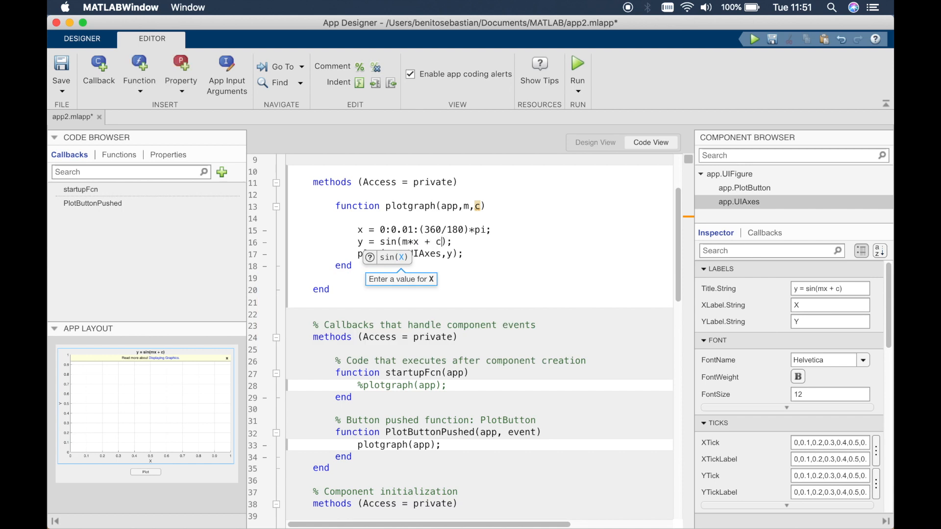
pyautogui.click(454, 241)
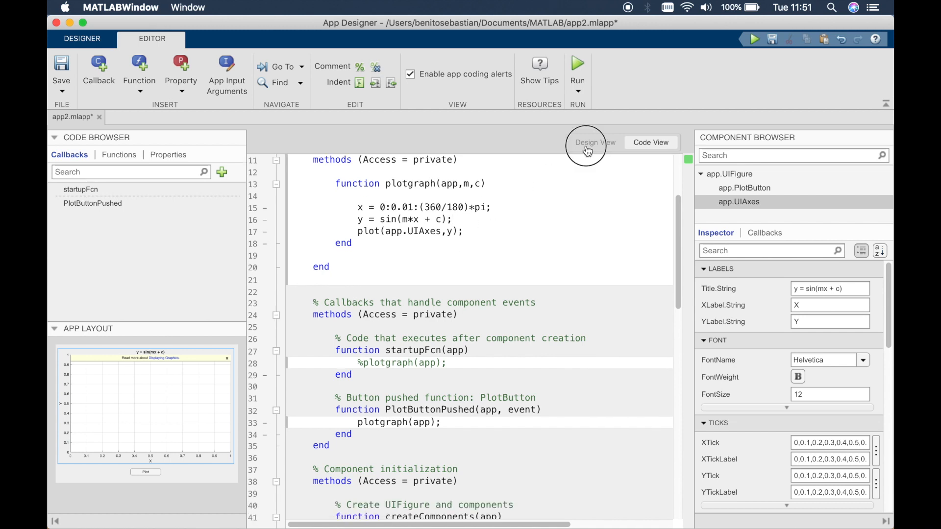
# Add two numeric edit fields below the axes, labelled m and c.
pyautogui.click(595, 143)
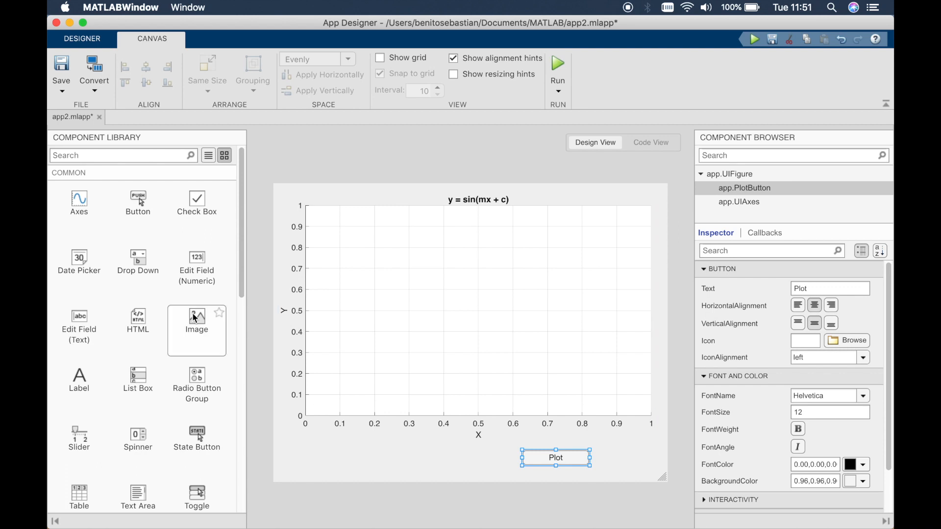
pyautogui.moveTo(200, 211)
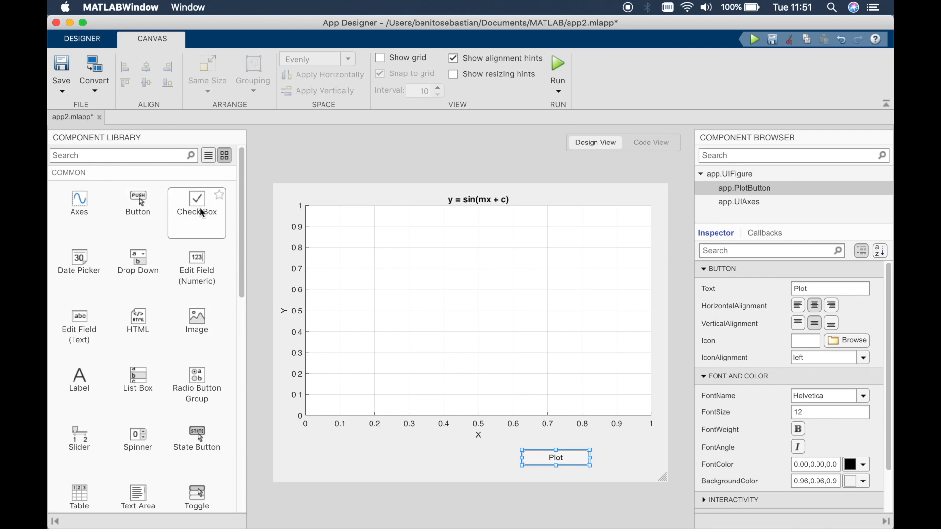
pyautogui.moveTo(194, 265)
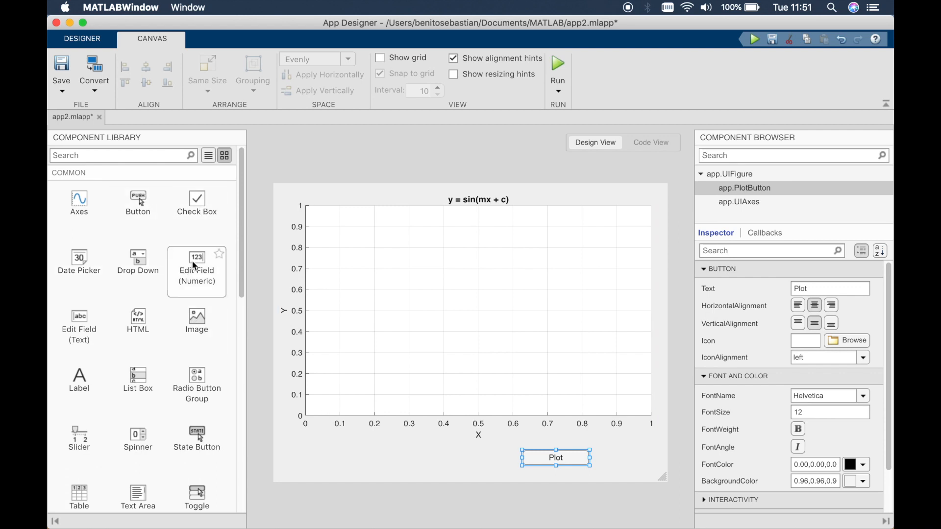
pyautogui.moveTo(197, 263); pyautogui.dragTo(357, 458)
pyautogui.write('m')
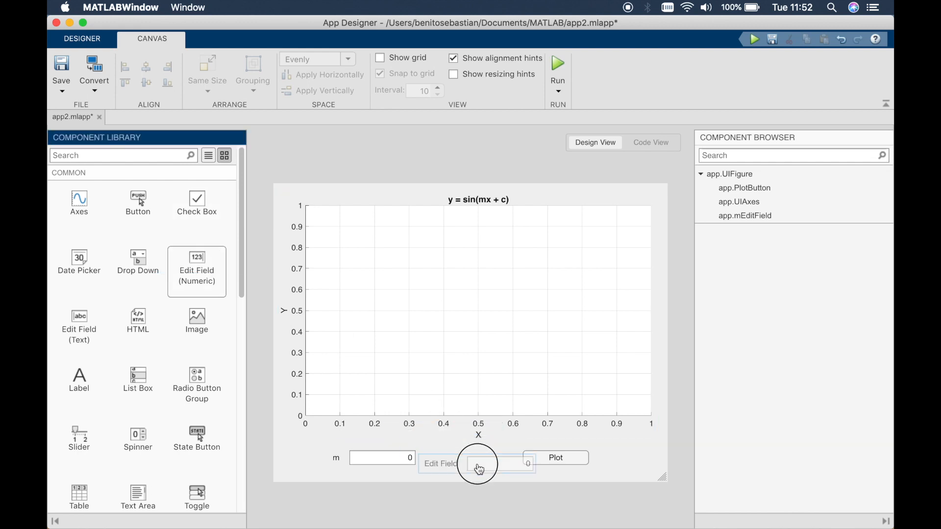
pyautogui.click(480, 466)
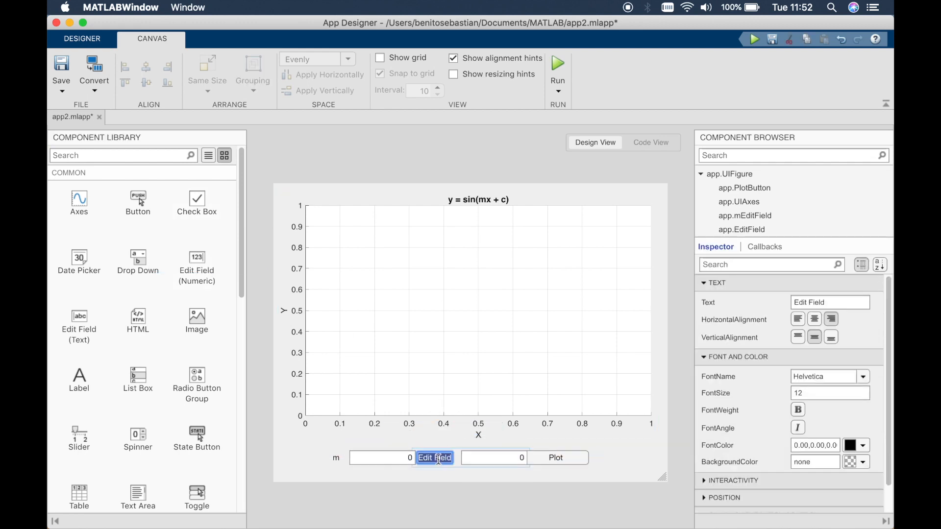
pyautogui.write('c')
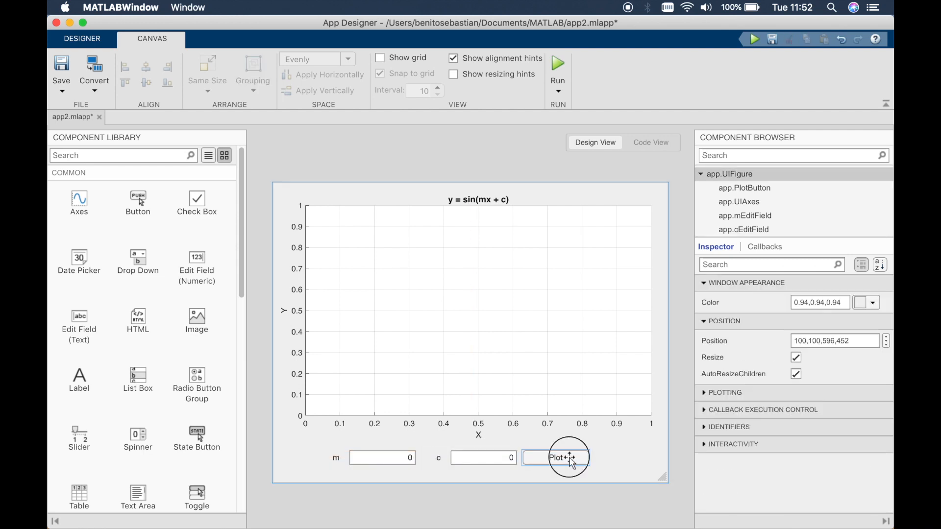
# Move the Plot button to the right of the c field.
pyautogui.click(567, 457)
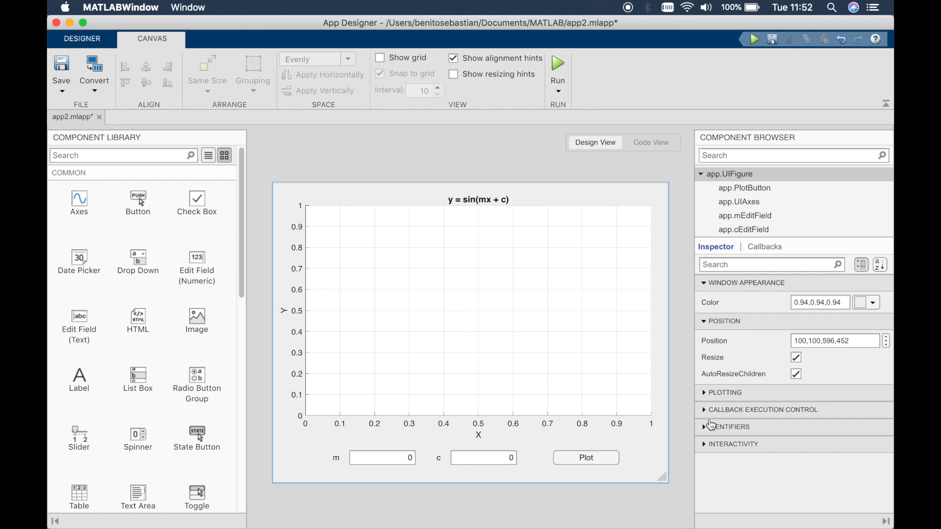
pyautogui.moveTo(542, 461)
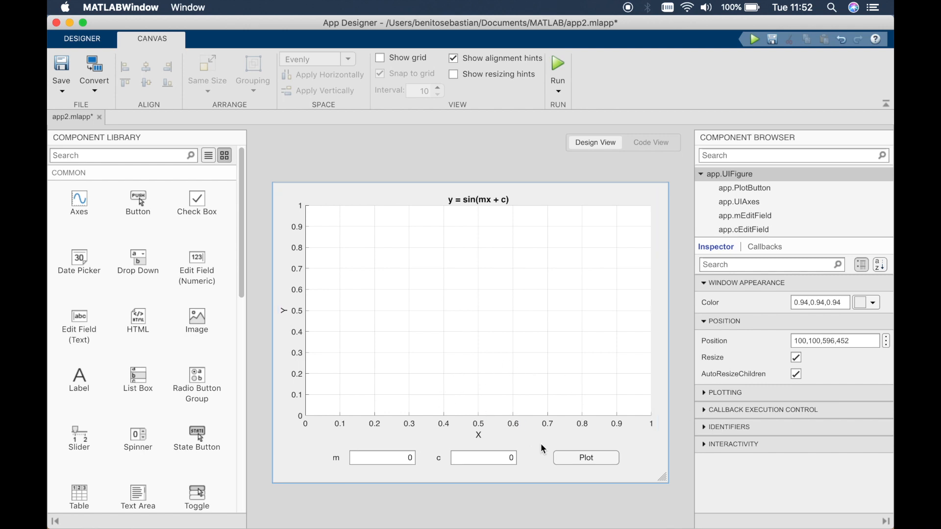
pyautogui.click(586, 458)
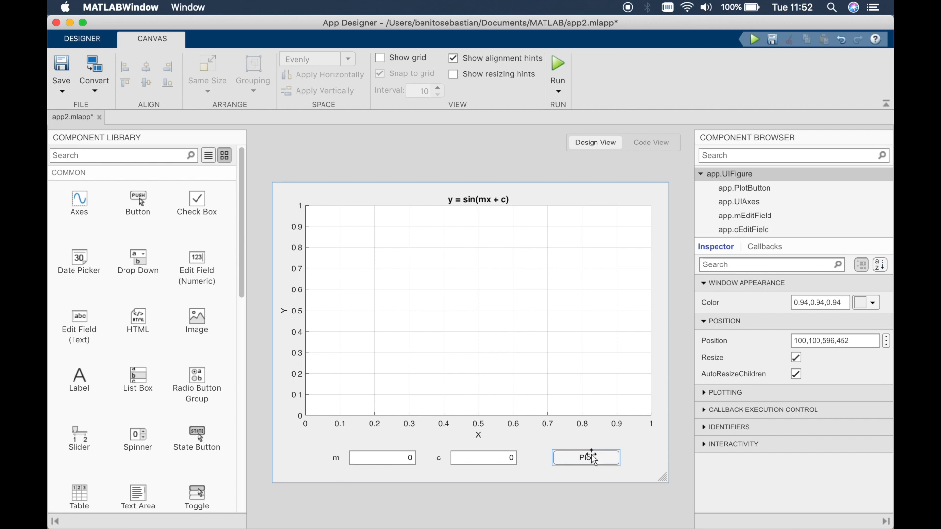
# In PlotButtonPushed, call plotgraph(app,m,c) and read m from app.mEditField.Value.
pyautogui.rightClick(585, 459)
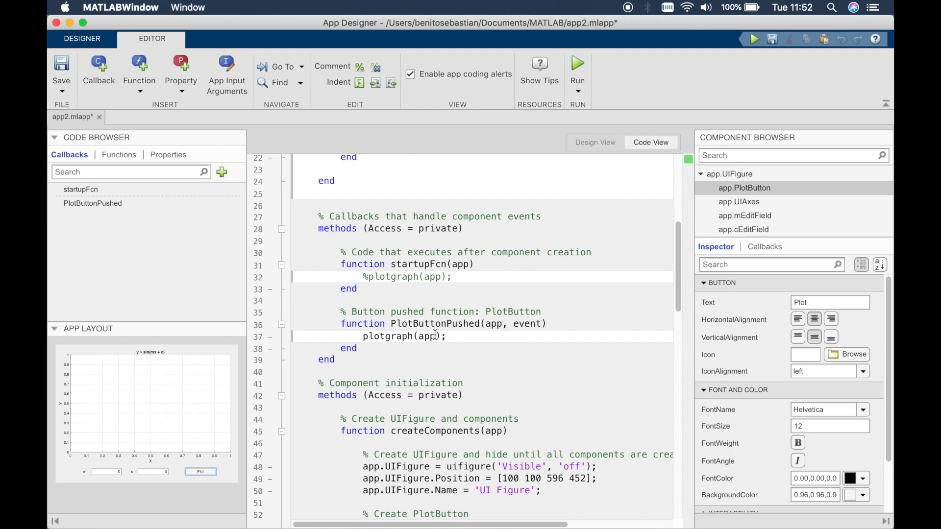
pyautogui.write(',m')
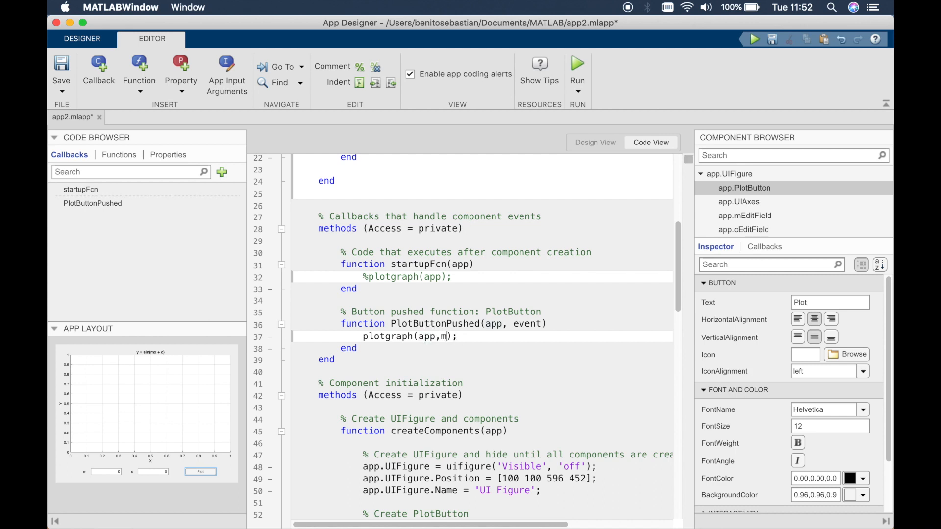
pyautogui.write('c')
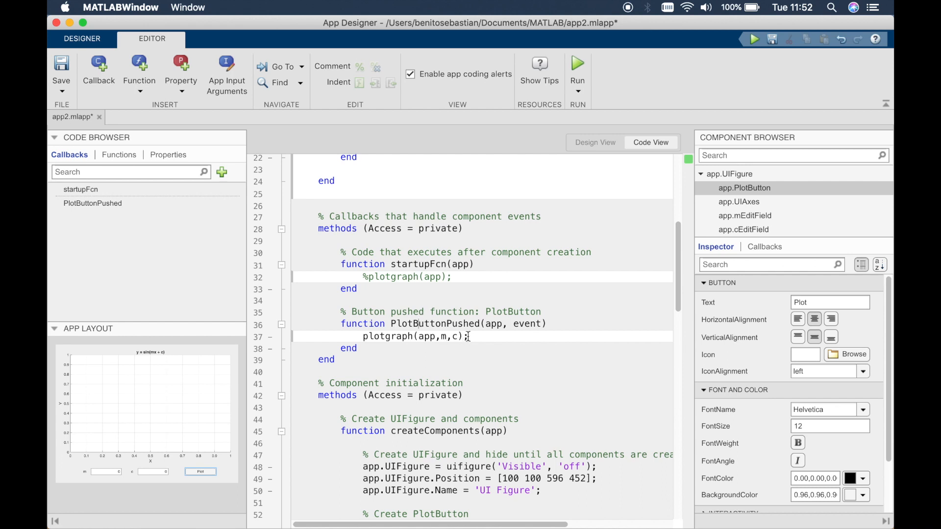
pyautogui.moveTo(388, 356)
pyautogui.write('m =')
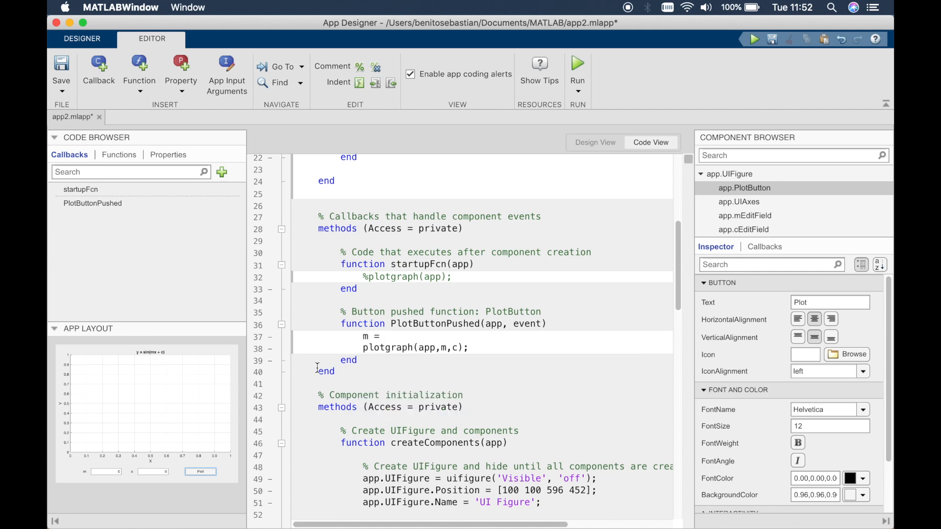
pyautogui.click(105, 471)
pyautogui.write(' app.mEditField.Value;')
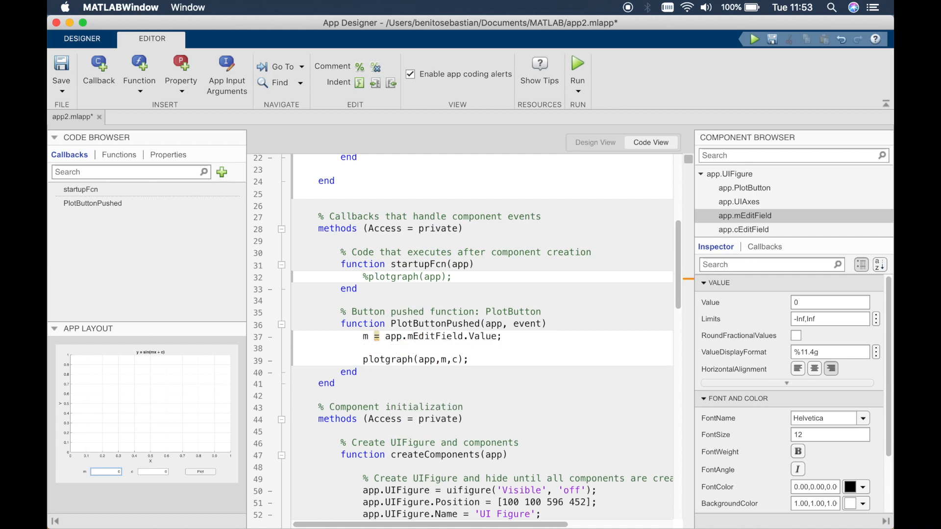
# Add c = app.cEditField.Value to the callback and return to Design View.
pyautogui.write('c = app.')
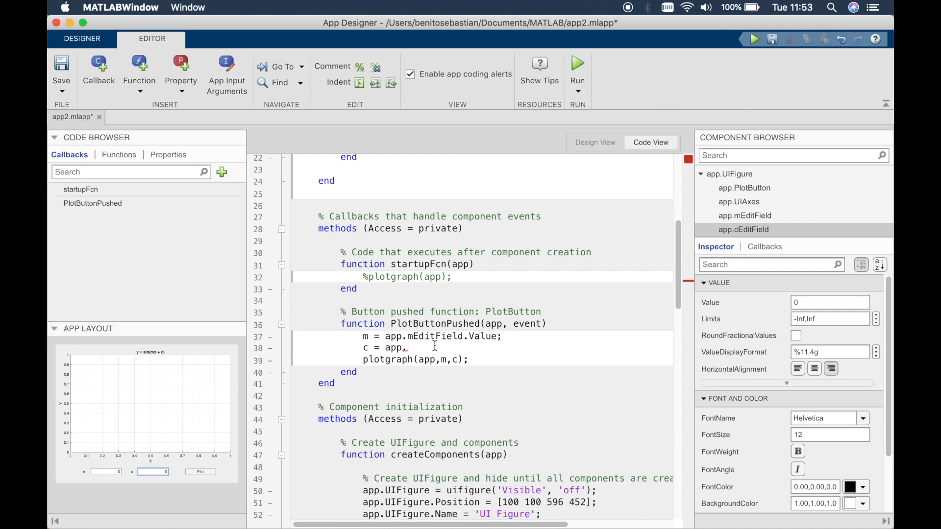
pyautogui.write('cEditField')
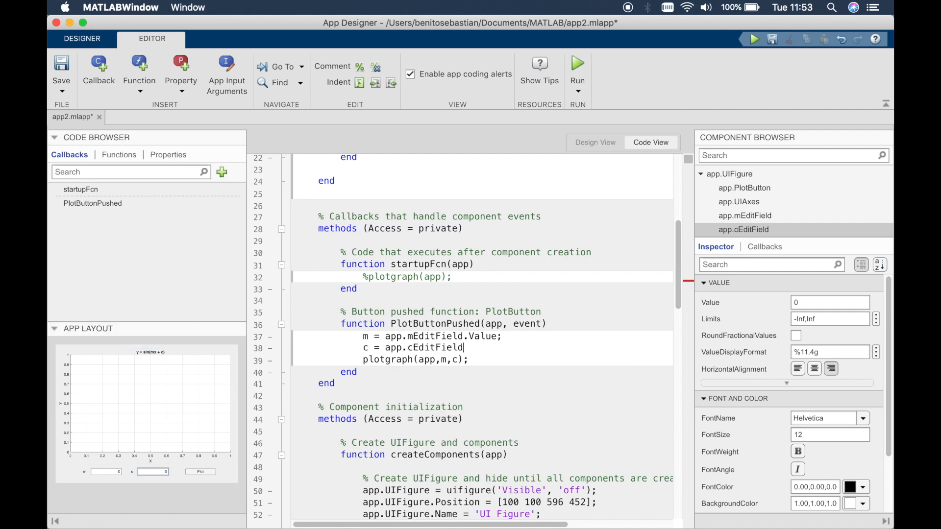
pyautogui.write('.Value;')
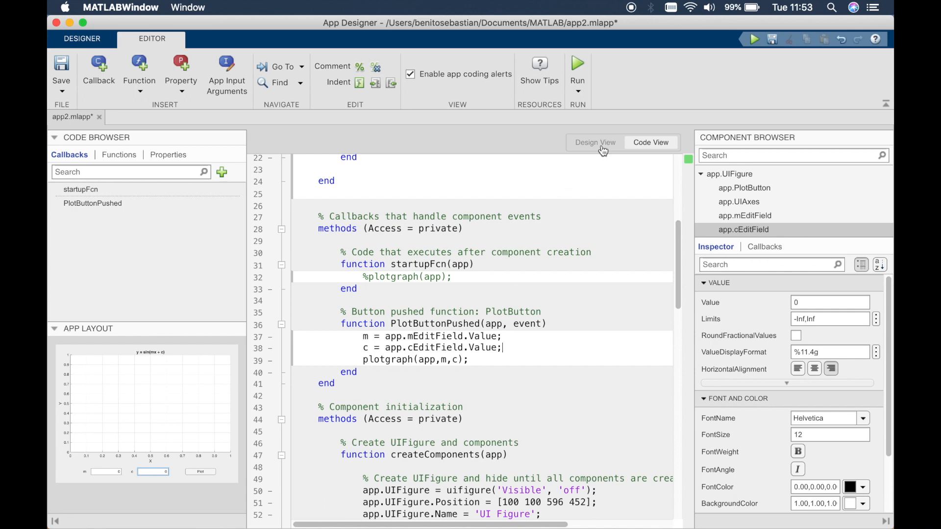
pyautogui.moveTo(602, 149)
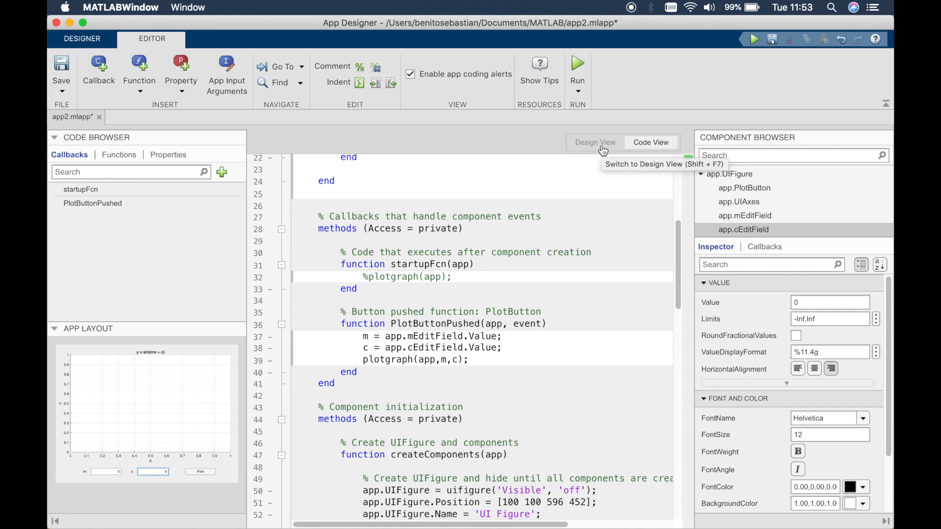
pyautogui.click(594, 143)
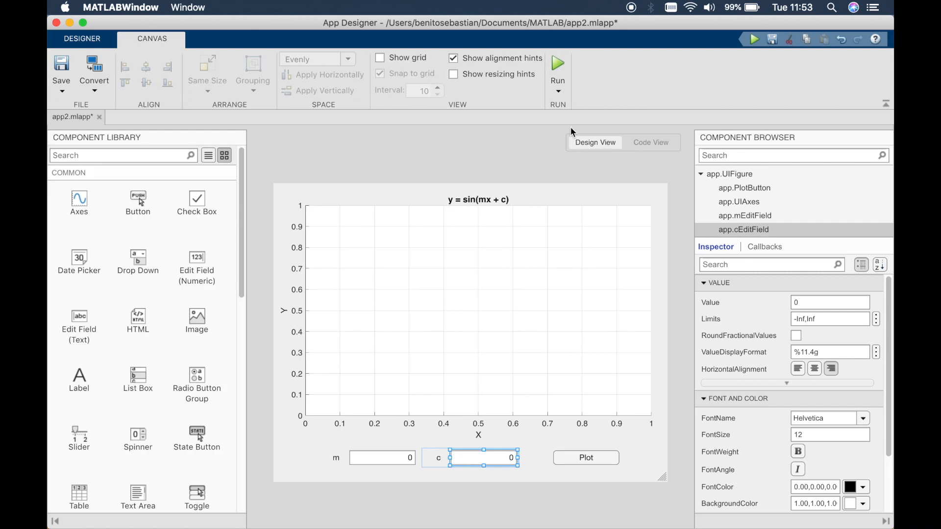
pyautogui.moveTo(562, 66)
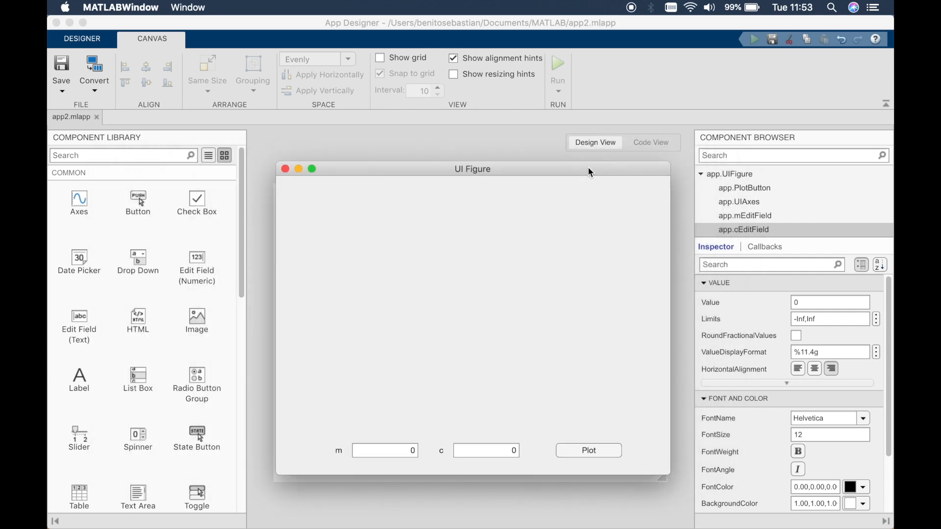
# Plot the curve with defaults, then enter m = 1 and plot again.
pyautogui.click(588, 450)
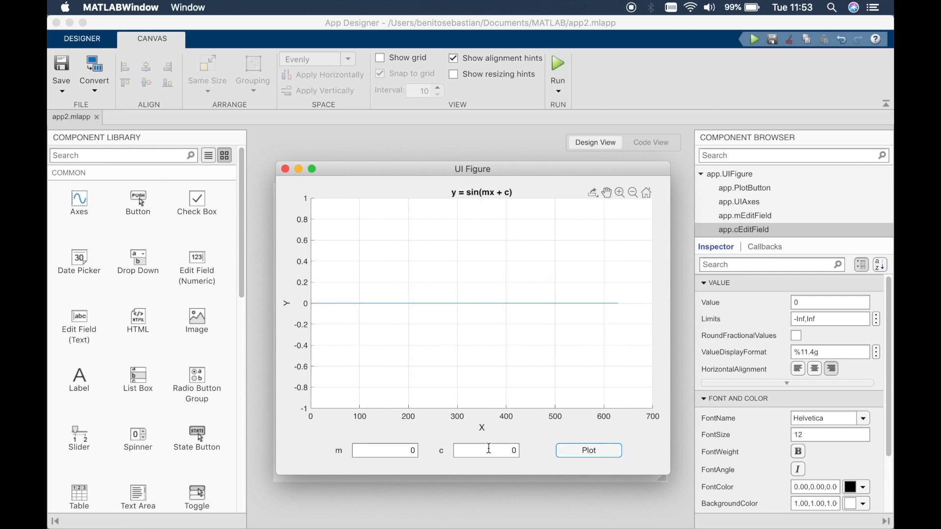
pyautogui.click(386, 450)
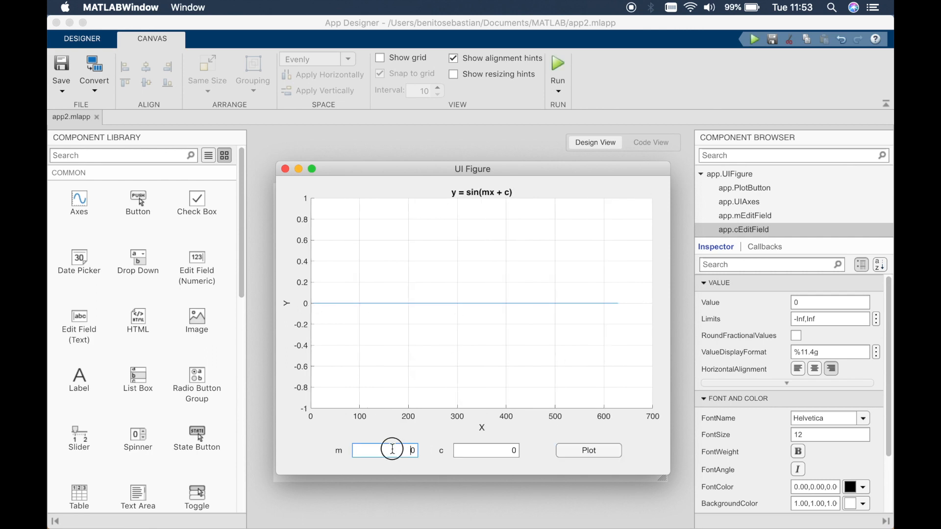
pyautogui.write('5')
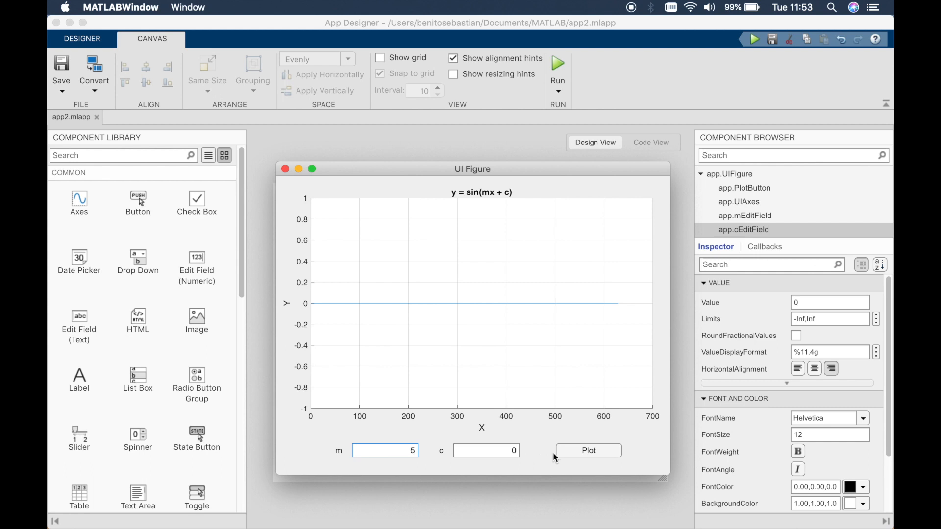
pyautogui.write('1')
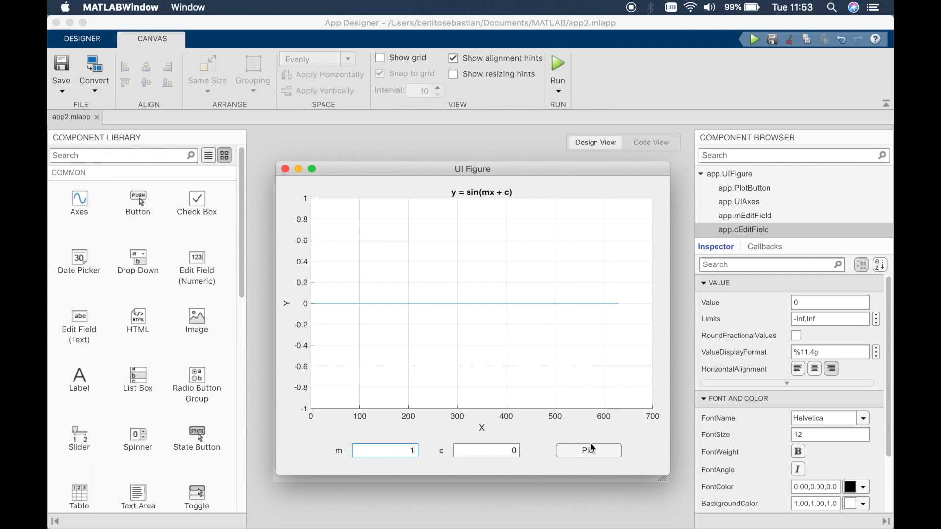
pyautogui.click(588, 450)
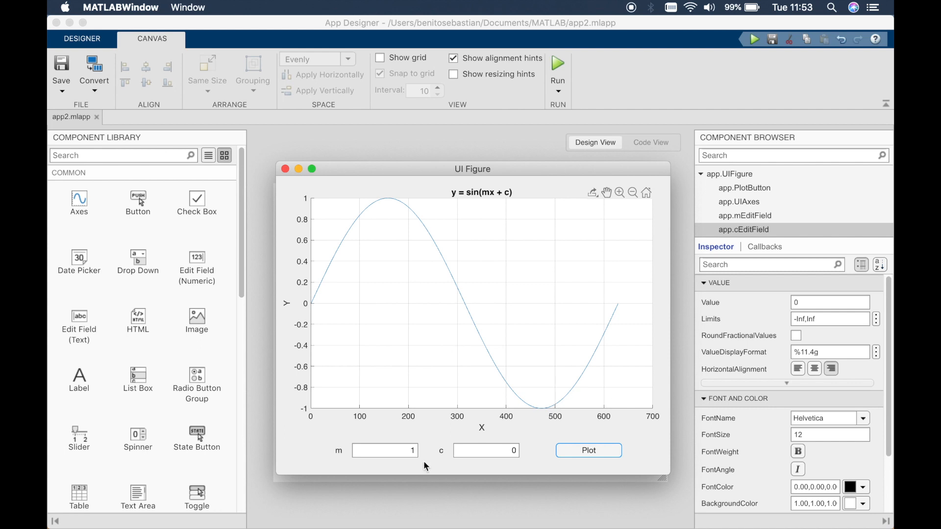
# Redraw the curve with m = 5, showing five cycles.
pyautogui.write('5')
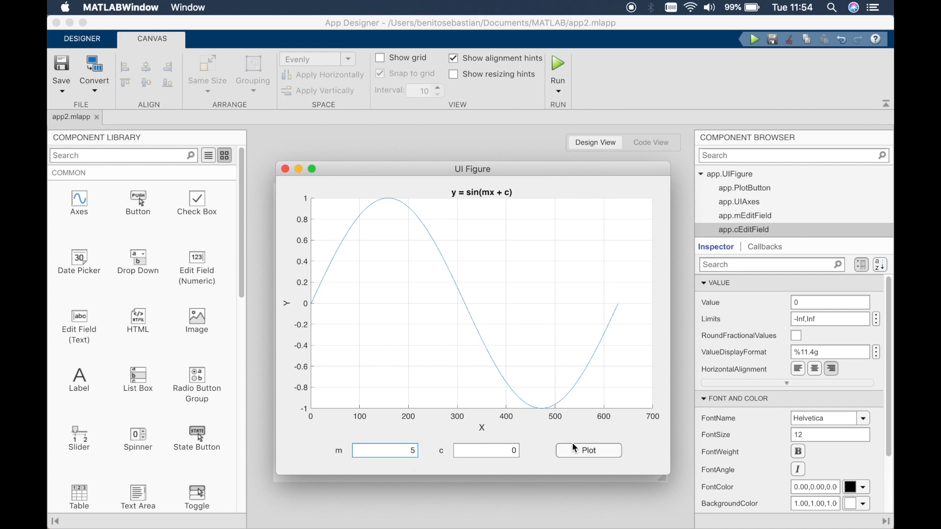
pyautogui.click(589, 450)
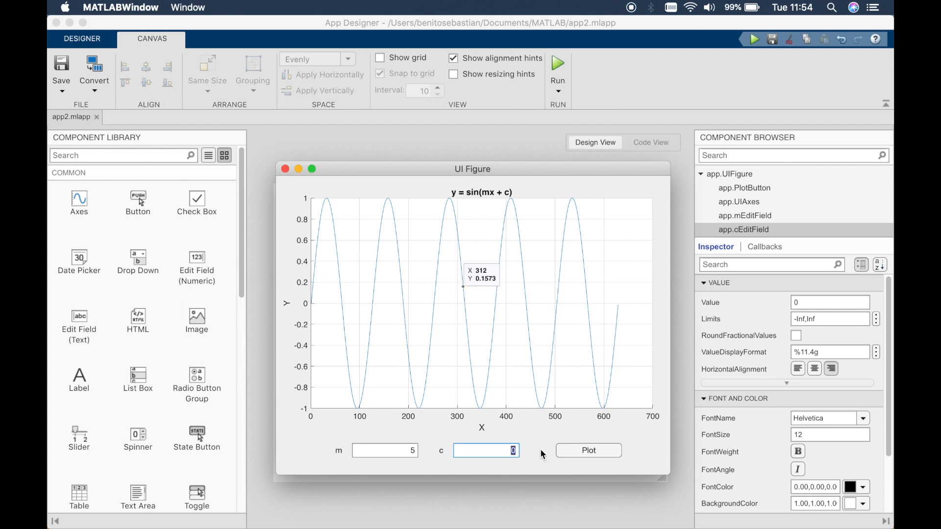
# Replot with c = 5, 3 and 6 to shift the curve, then close the app.
pyautogui.click(588, 450)
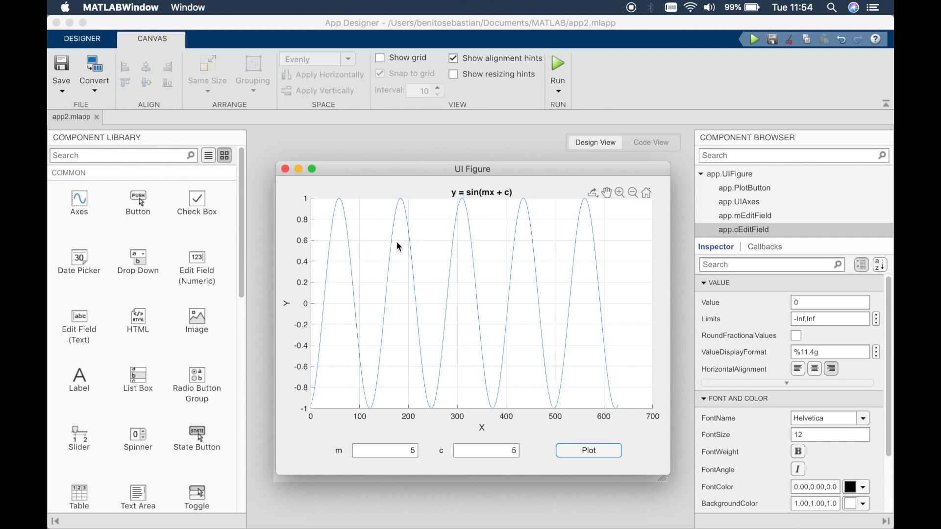
pyautogui.click(385, 450)
pyautogui.write('1')
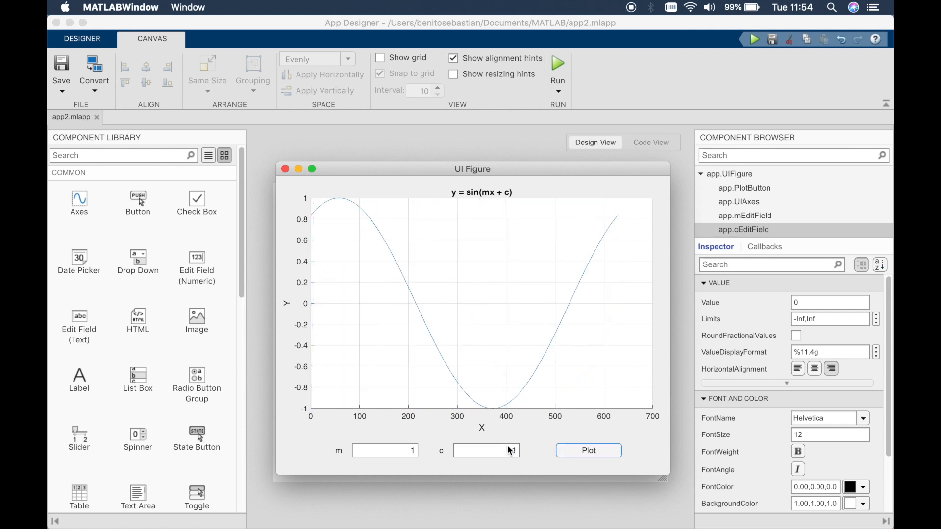
pyautogui.click(588, 450)
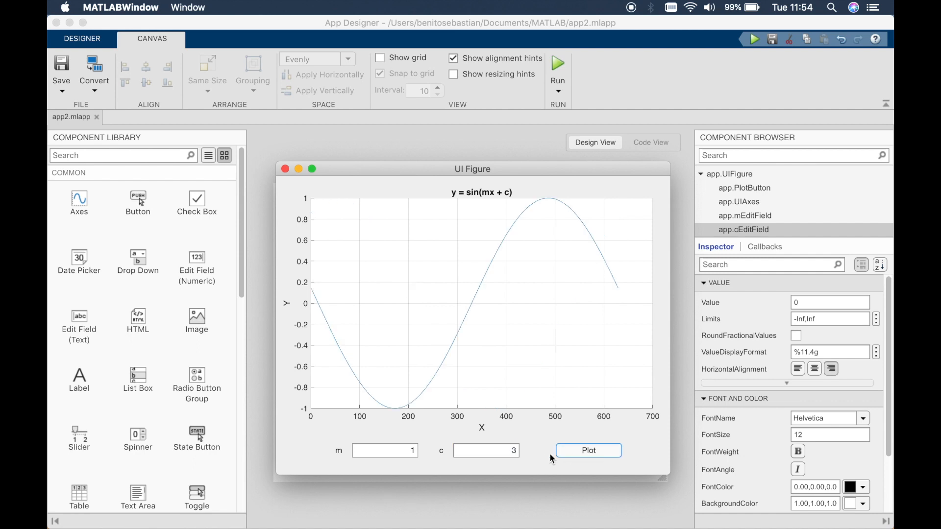
pyautogui.click(588, 450)
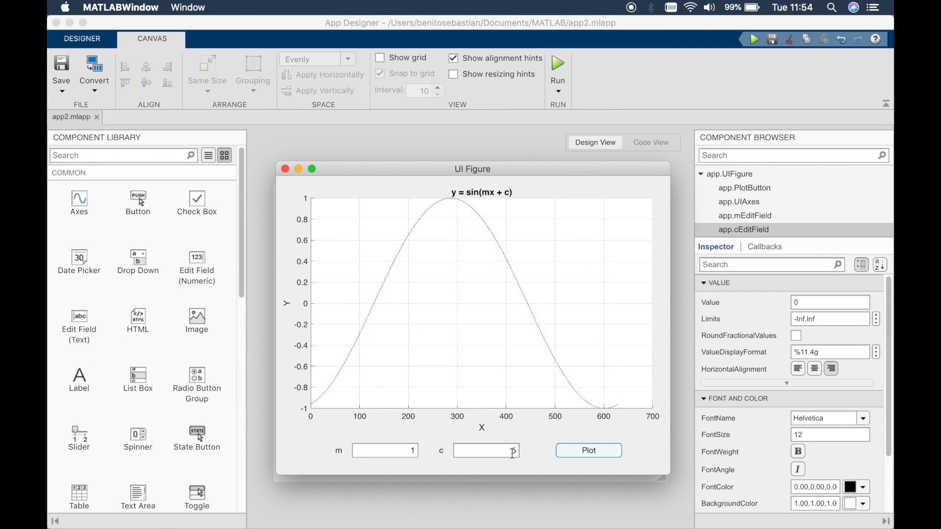
pyautogui.click(588, 449)
pyautogui.write('6')
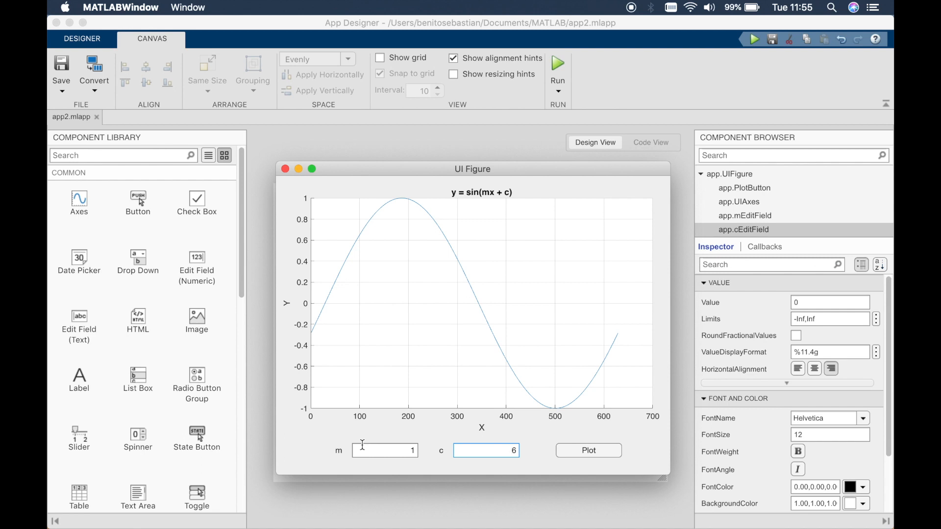
pyautogui.moveTo(575, 431)
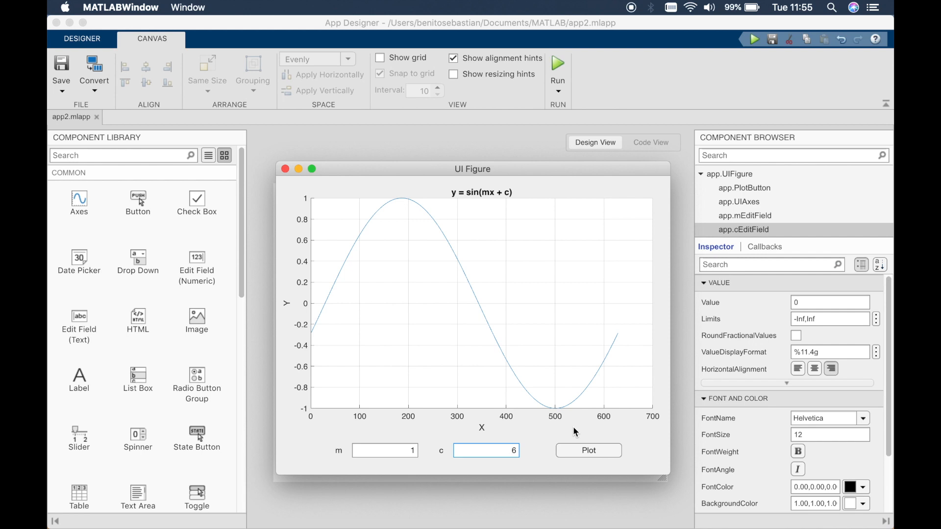
pyautogui.moveTo(390, 190)
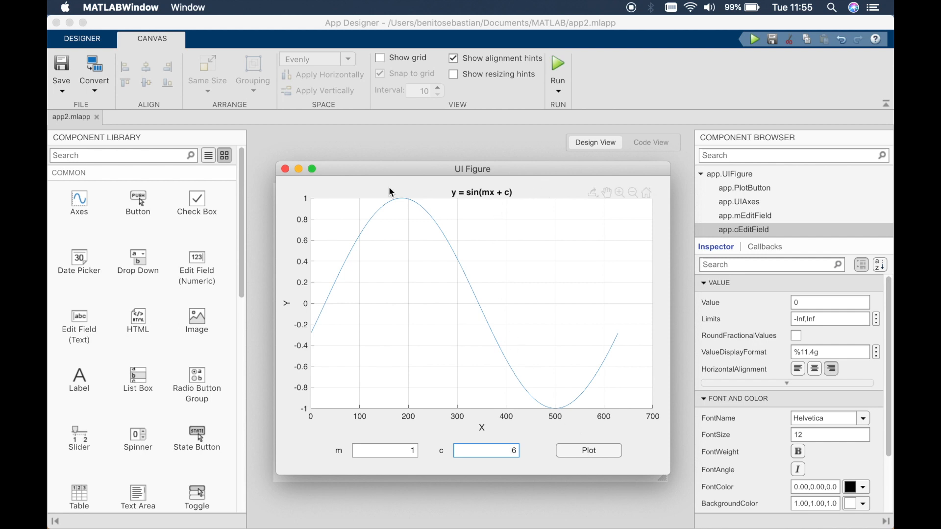
pyautogui.moveTo(507, 205)
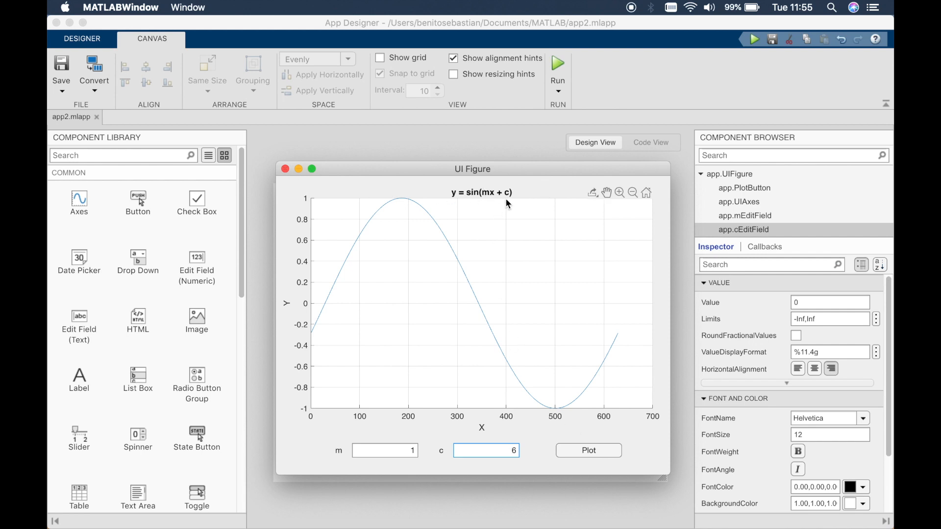
pyautogui.moveTo(511, 197)
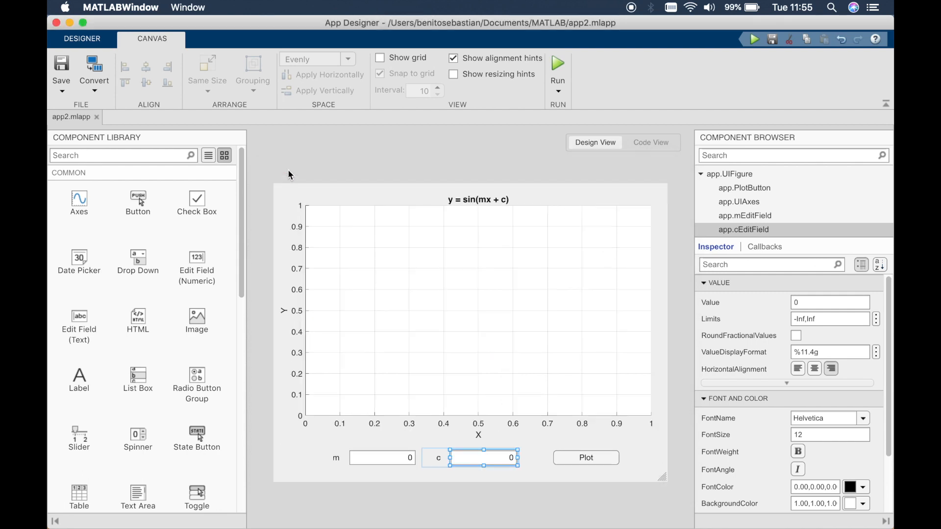
# Append + cos(x) so plotgraph computes y = sin(m*x + c) + cos(x).
pyautogui.click(651, 142)
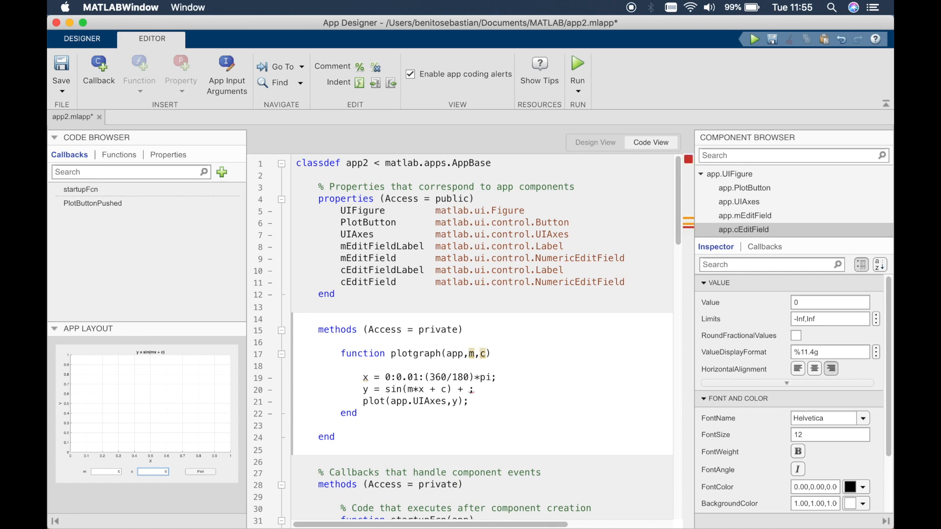
pyautogui.write('cos()')
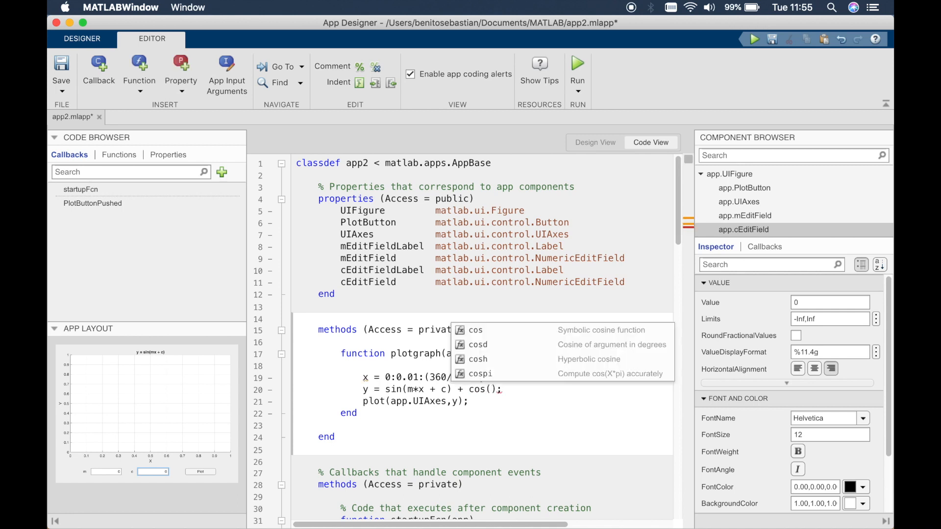
pyautogui.write('x')
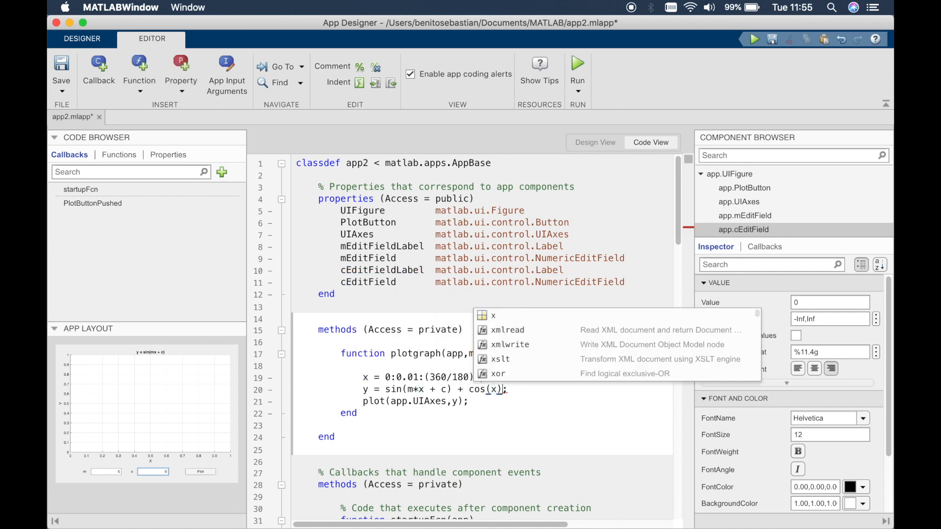
pyautogui.click(525, 345)
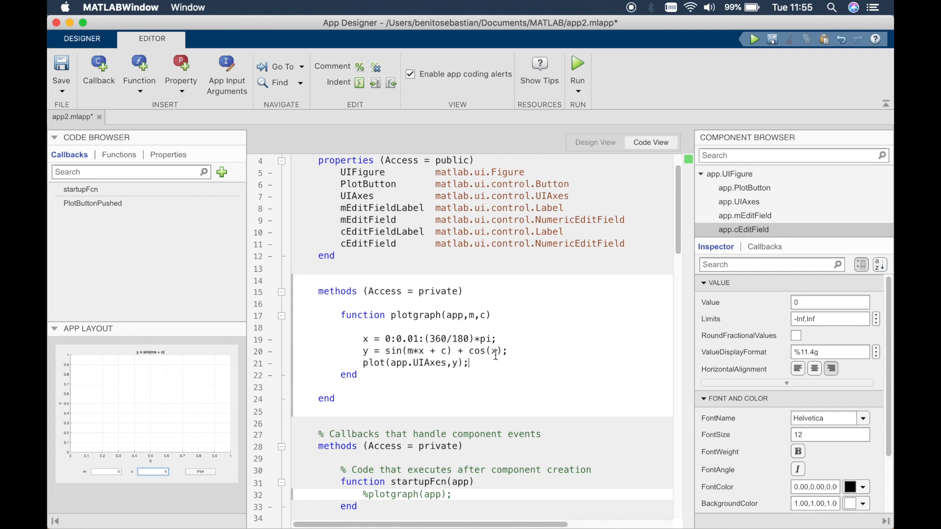
pyautogui.moveTo(595, 141)
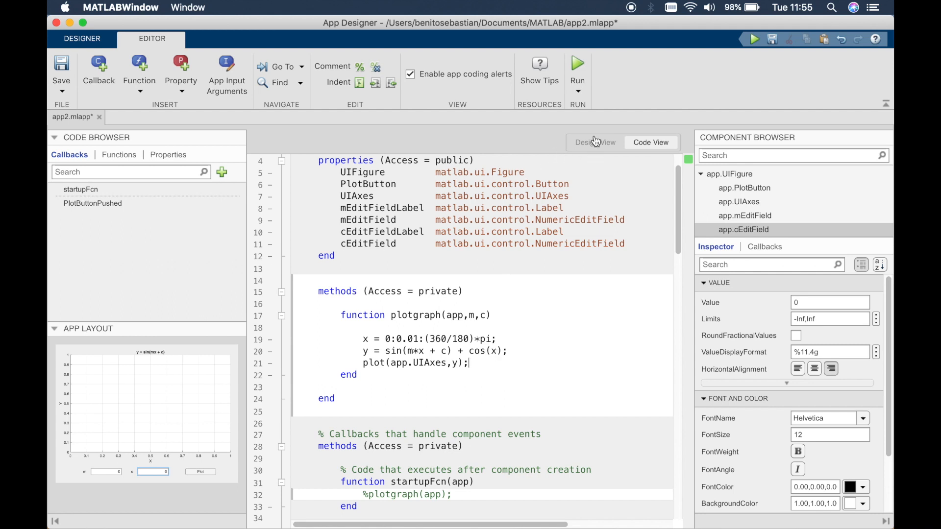
# Relaunch the app and plot the sin-plus-cos curve for m = 1.
pyautogui.click(594, 144)
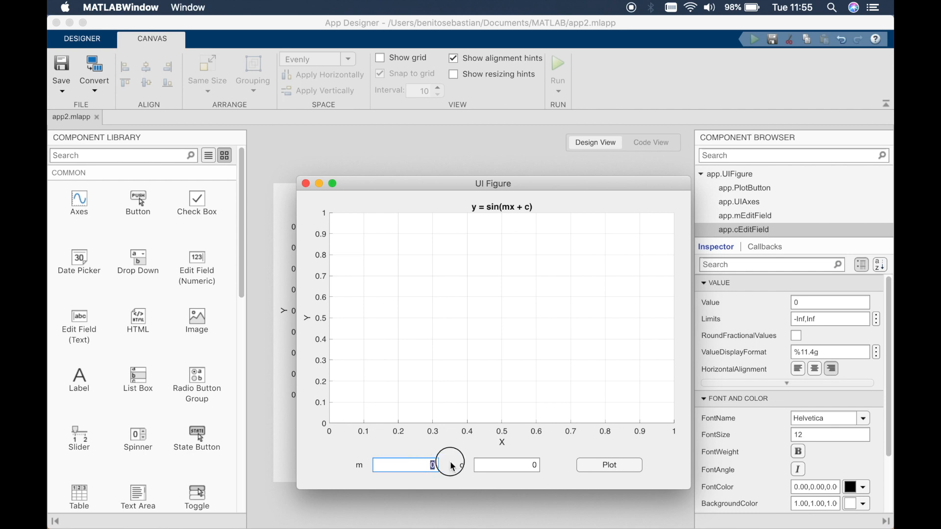
pyautogui.write('1')
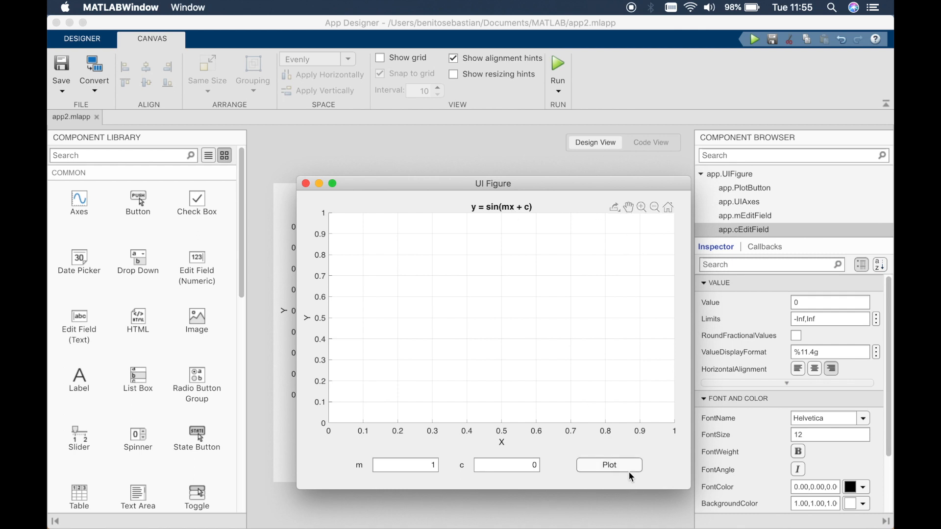
pyautogui.click(610, 465)
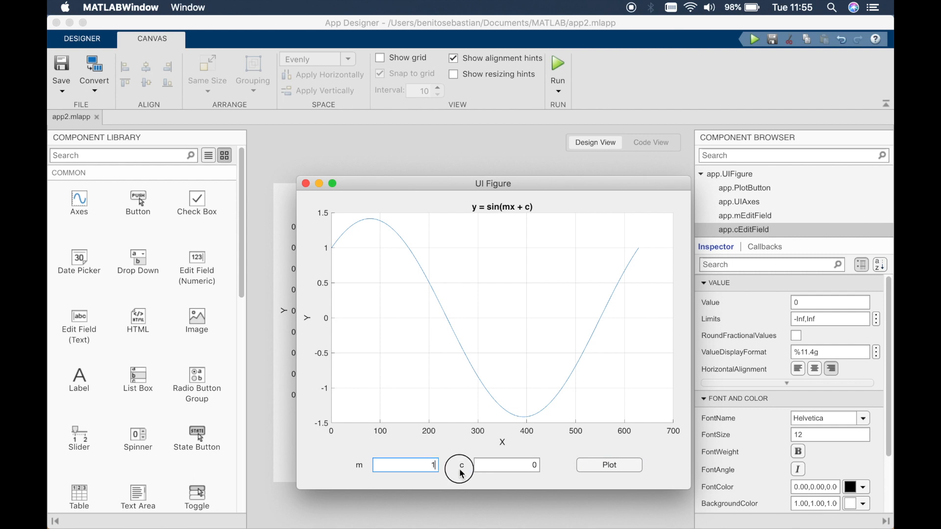
# Redraw the curve with m = 100, giving a dense plot.
pyautogui.write('100')
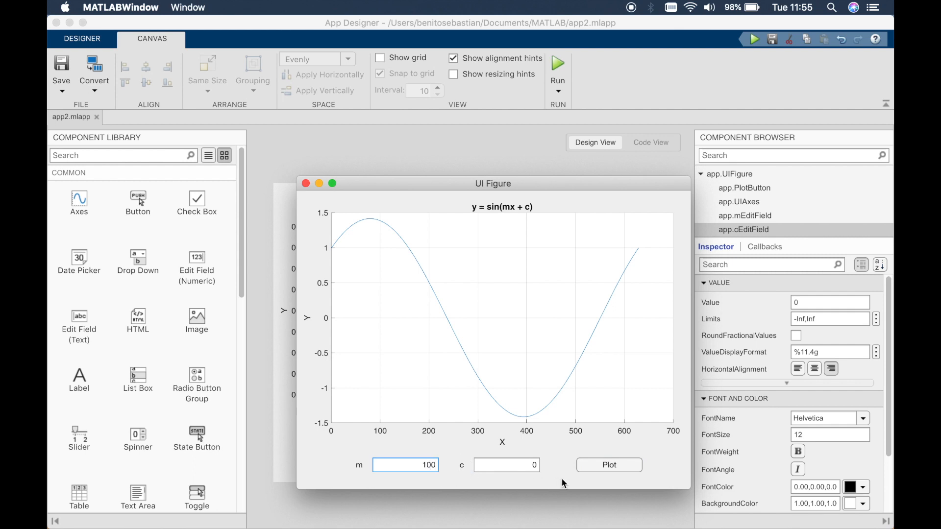
pyautogui.click(610, 465)
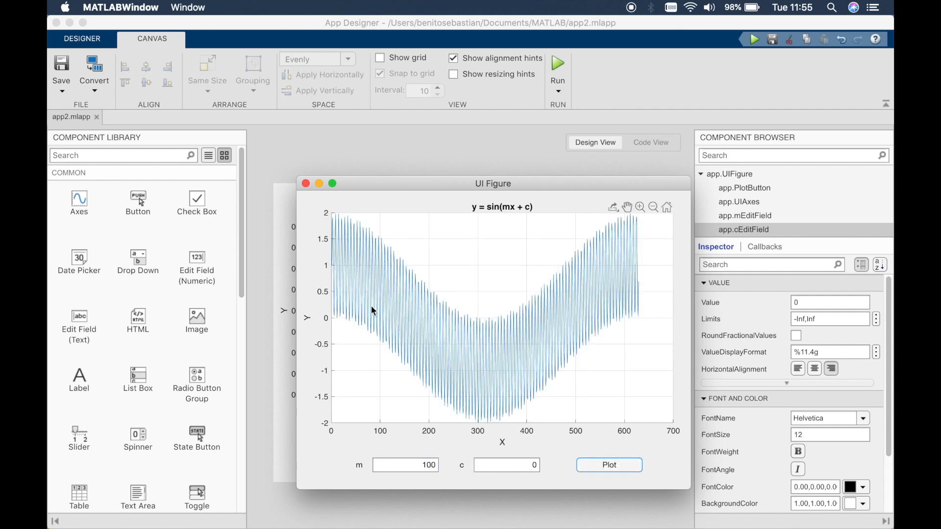
pyautogui.moveTo(454, 378)
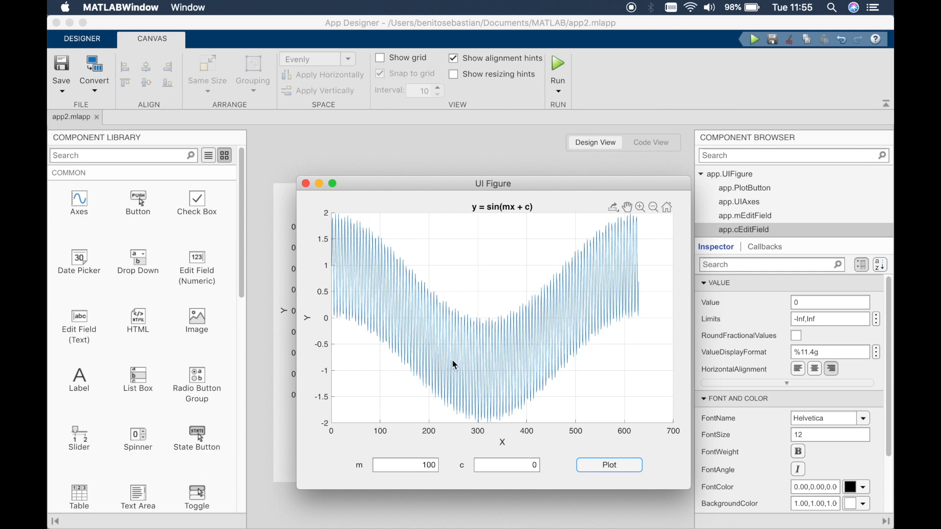
pyautogui.moveTo(355, 309)
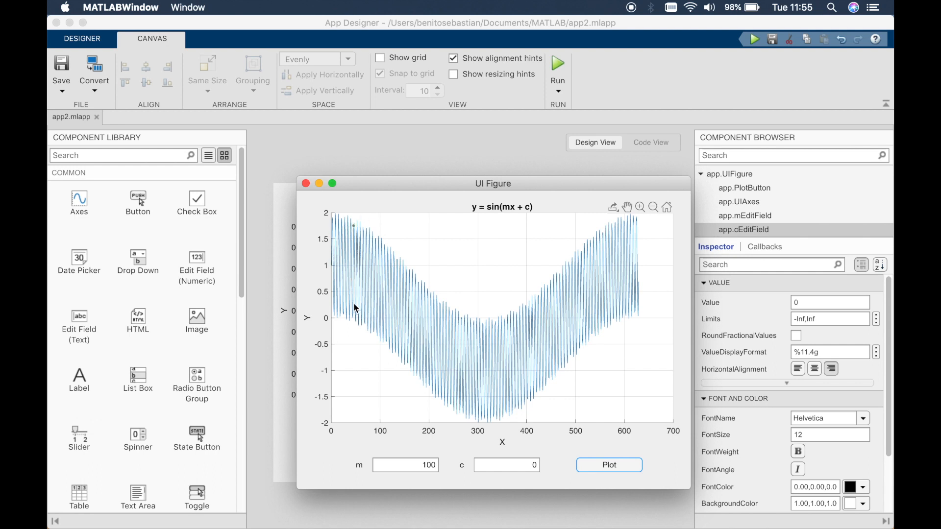